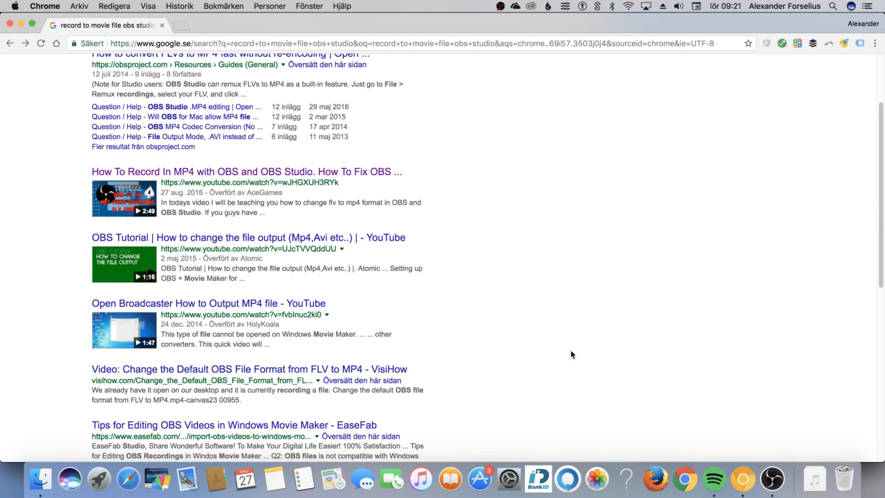
{"action": "mouse_move", "coordinate": [580, 293]}
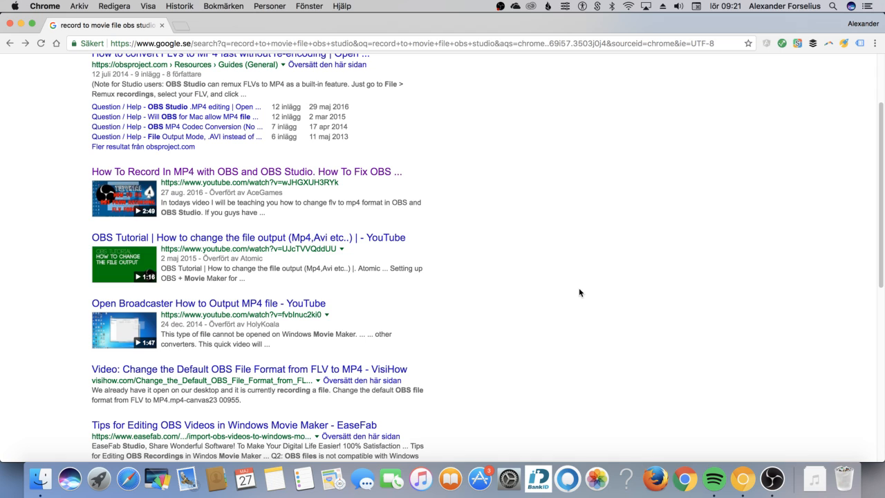
{"action": "mouse_move", "coordinate": [570, 291]}
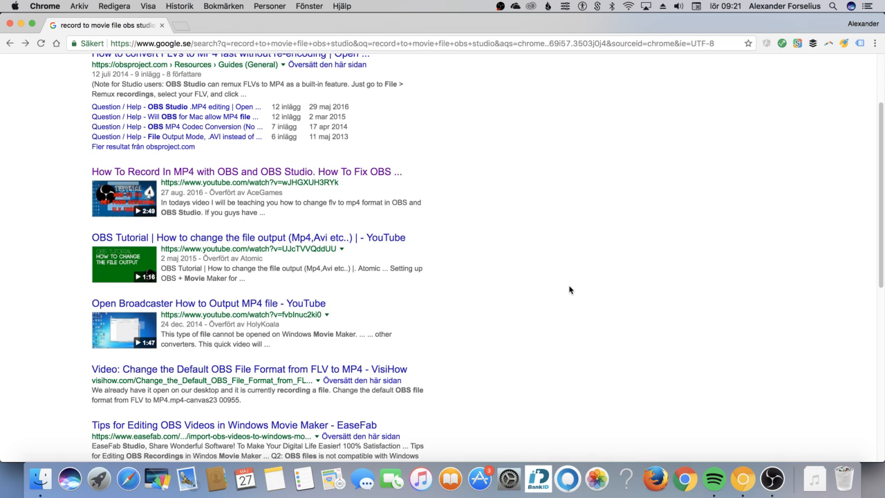
{"action": "mouse_move", "coordinate": [572, 277]}
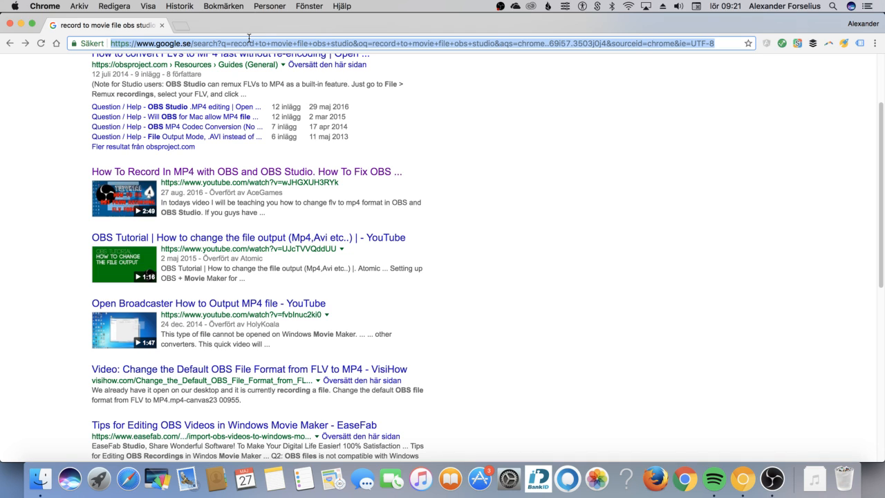
- Browse the Shebang artist page and its about tab, then land on the Daily Mixes page
{"action": "scroll", "scroll_direction": "up", "scroll_amount": 3}
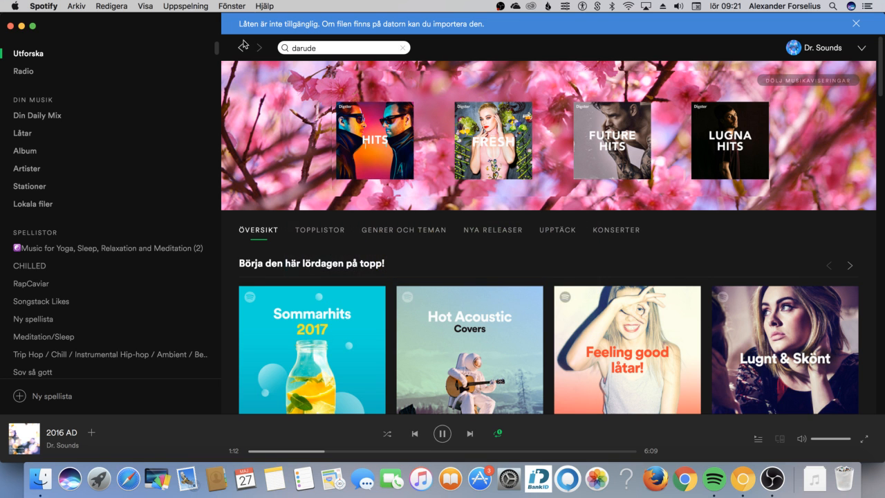
{"action": "left_click", "coordinate": [36, 115]}
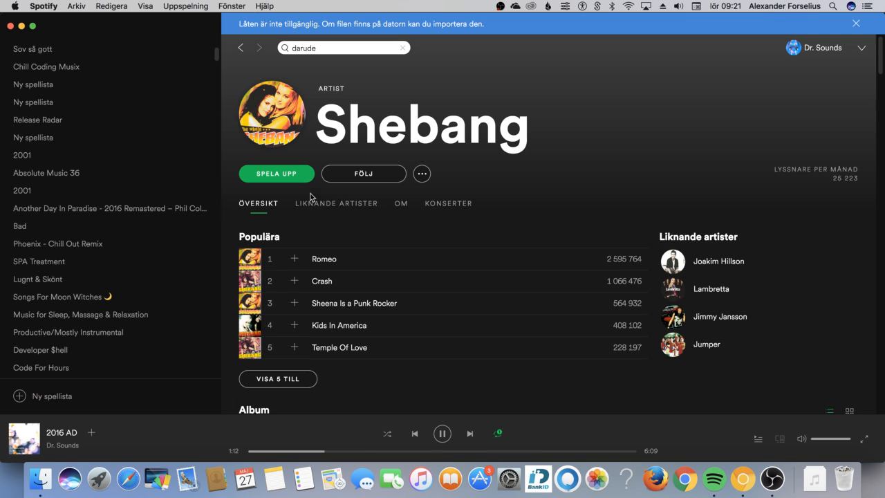
{"action": "mouse_move", "coordinate": [382, 210]}
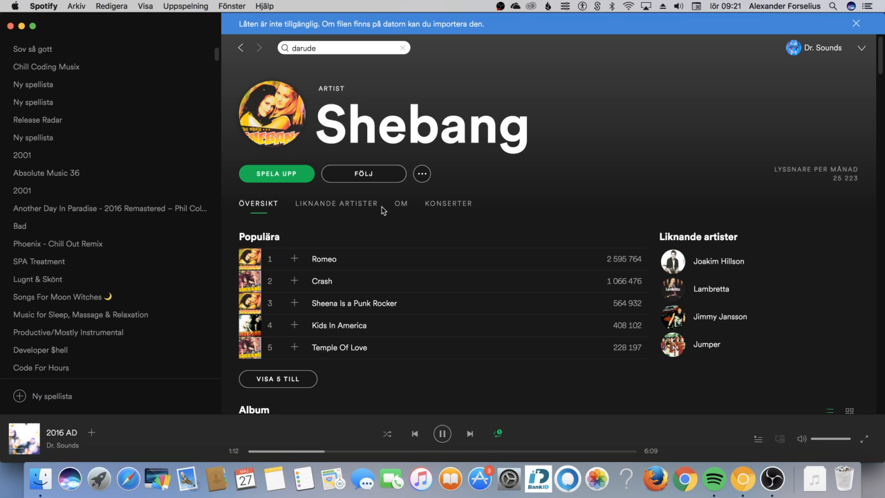
{"action": "left_click", "coordinate": [401, 203]}
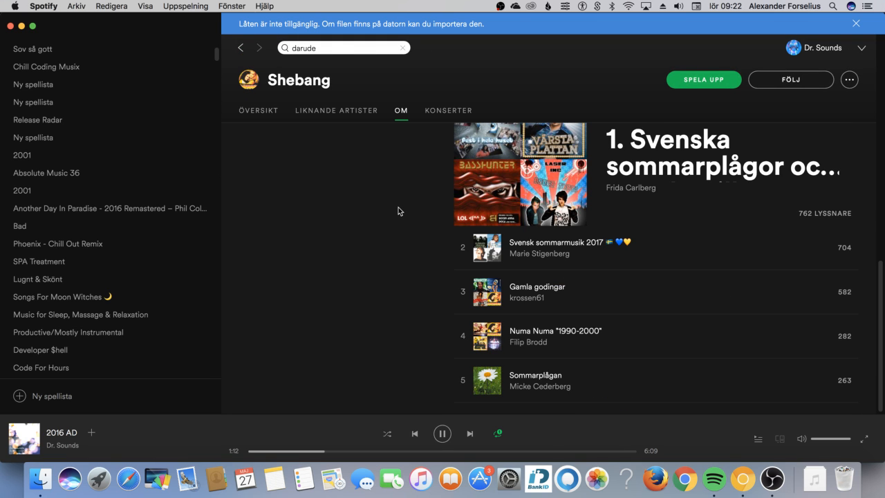
{"action": "scroll", "scroll_direction": "up", "scroll_amount": 3}
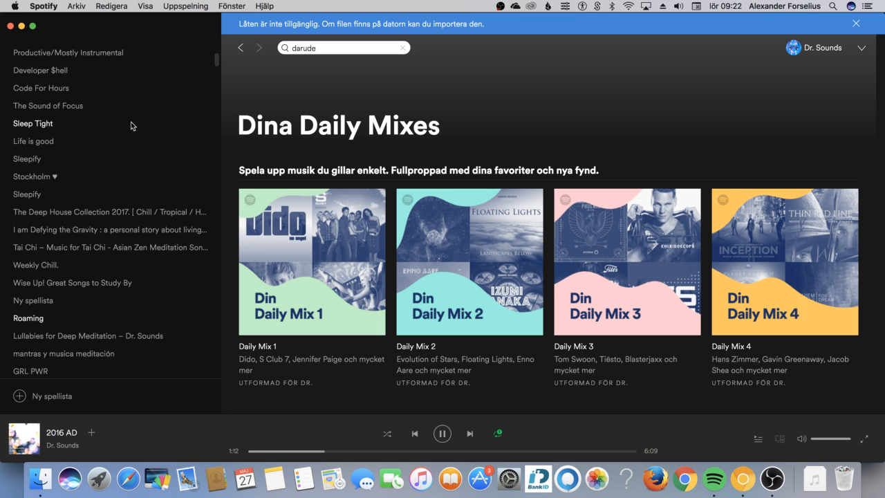
- Switch to Chrome and load the liberal-drsounds.c9users.io Liberal client
{"action": "left_click", "coordinate": [684, 478]}
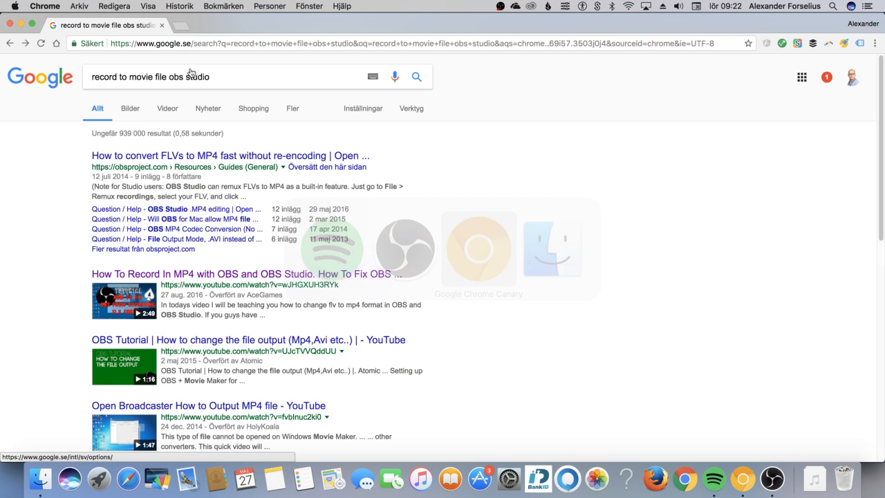
{"action": "type", "text": "httpa"}
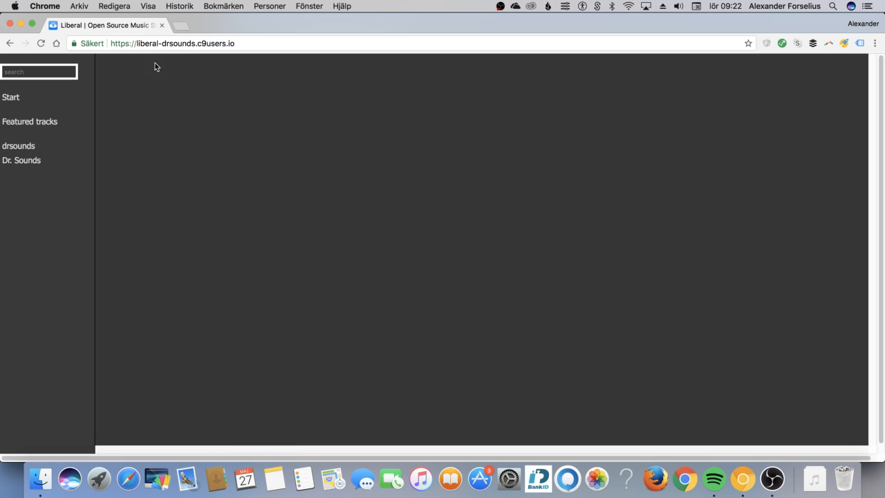
{"action": "mouse_move", "coordinate": [199, 116]}
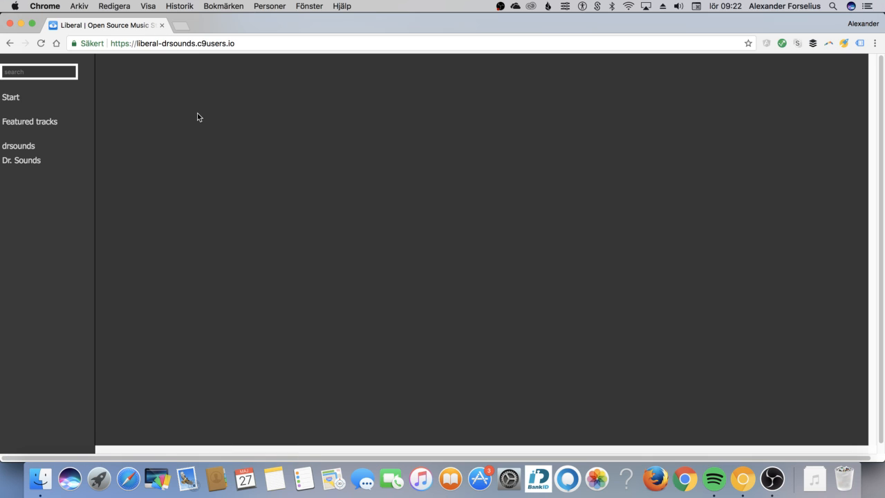
{"action": "mouse_move", "coordinate": [185, 116]}
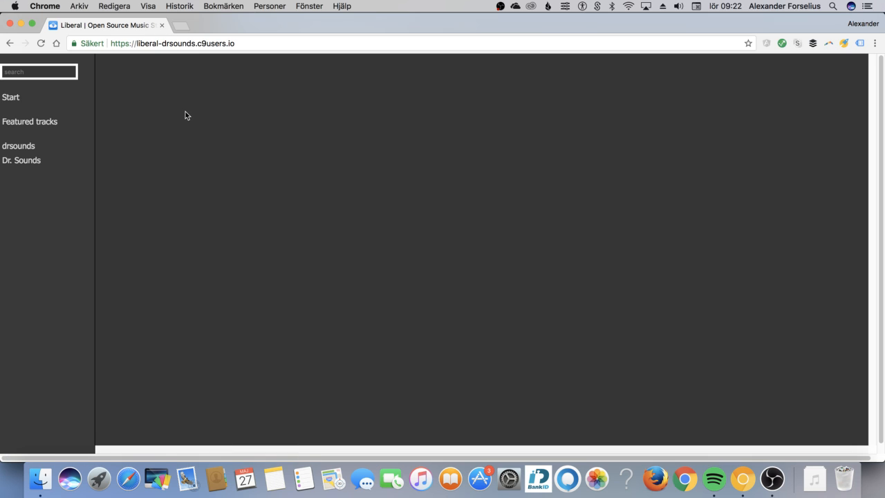
{"action": "mouse_move", "coordinate": [184, 113]}
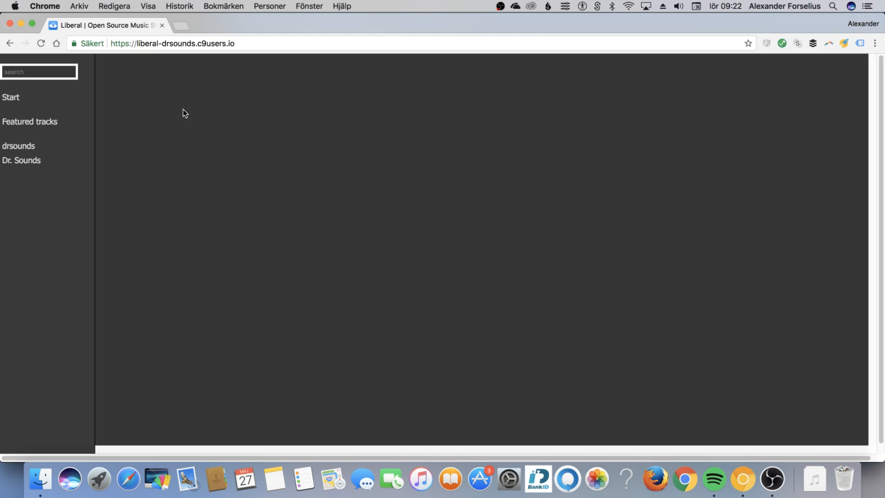
- Search Liberal for spotify:user:drsounds to show that user's public playlists
{"action": "left_click", "coordinate": [39, 72]}
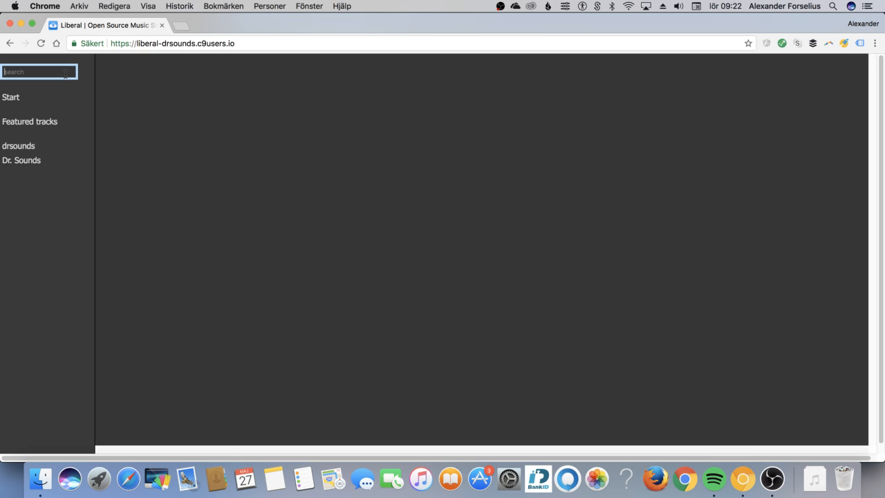
{"action": "type", "text": "spoti"}
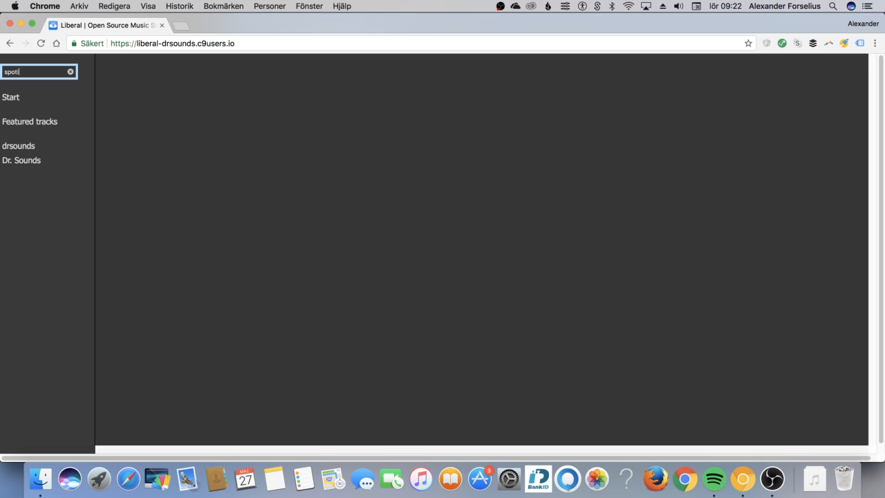
{"action": "type", "text": "fy"}
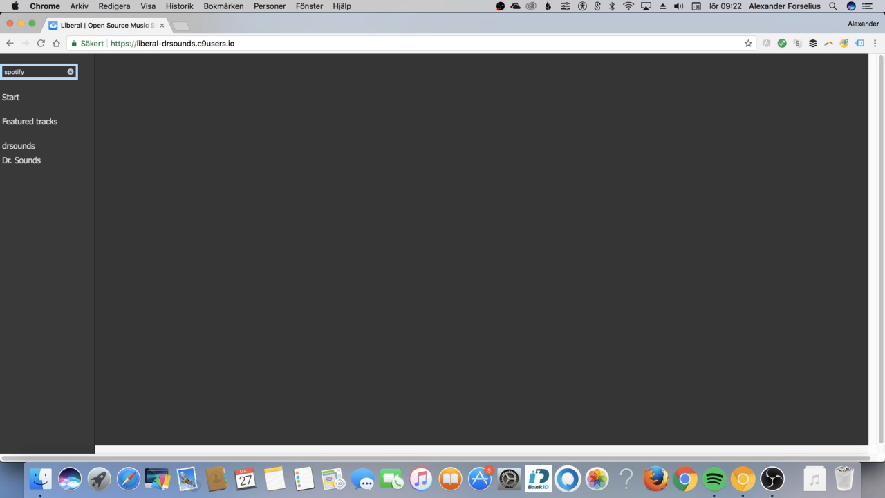
{"action": "type", "text": ":user:drsounds"}
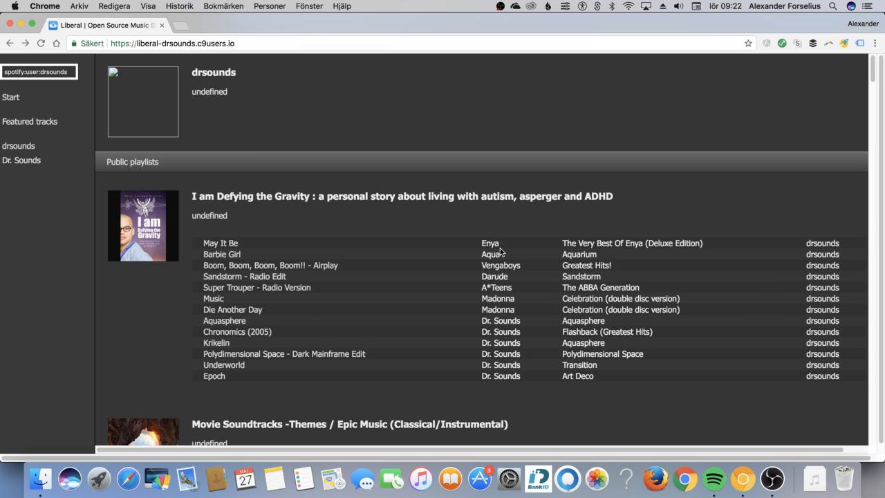
{"action": "left_click", "coordinate": [490, 244]}
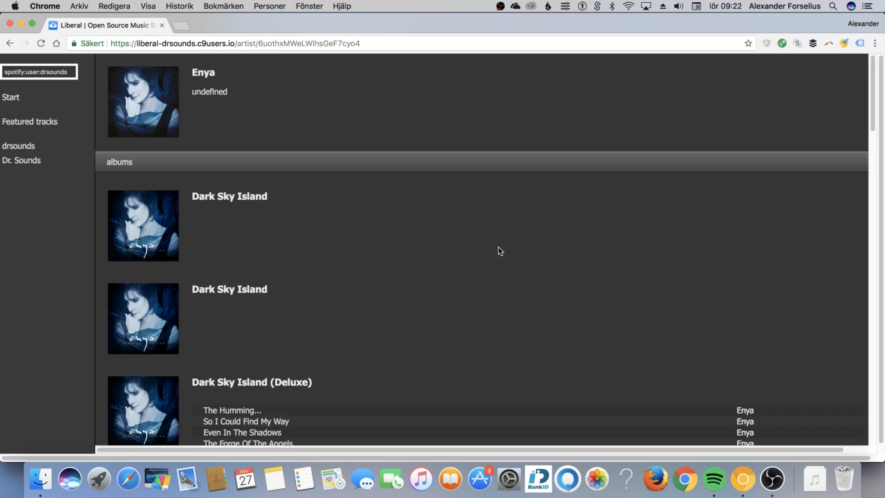
{"action": "scroll", "scroll_direction": "down", "scroll_amount": 3}
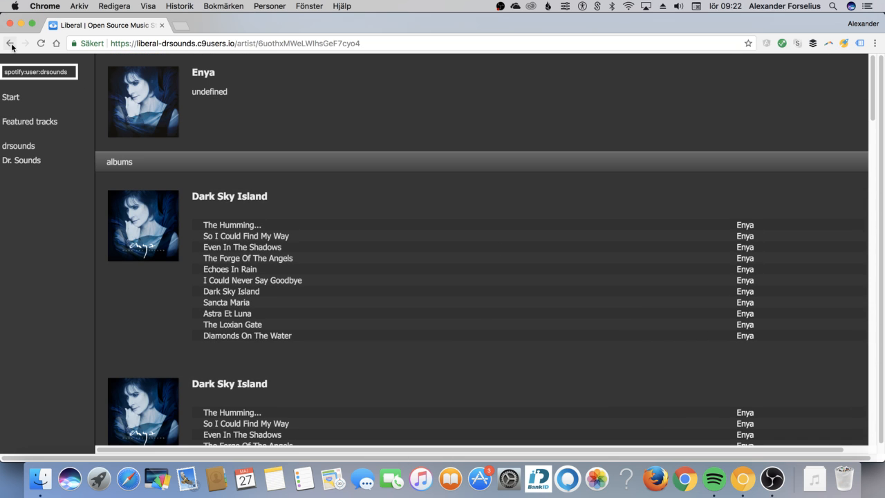
{"action": "left_click", "coordinate": [11, 43]}
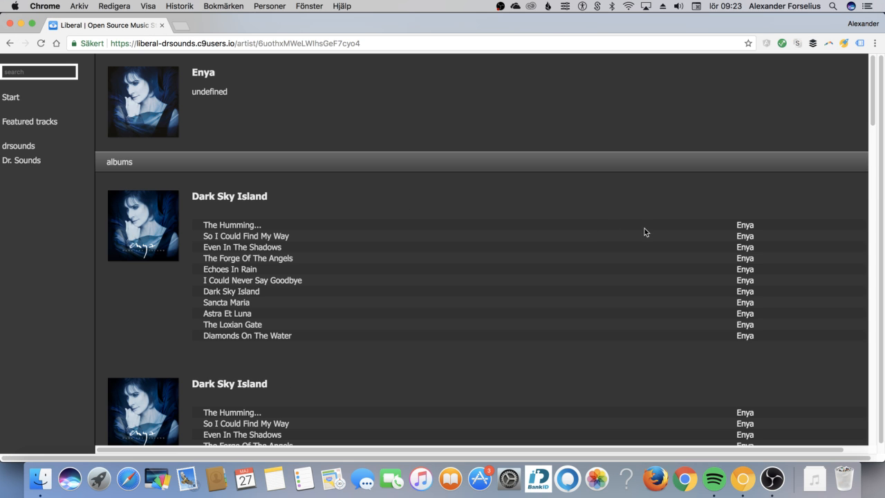
{"action": "scroll", "scroll_direction": "down", "scroll_amount": 3}
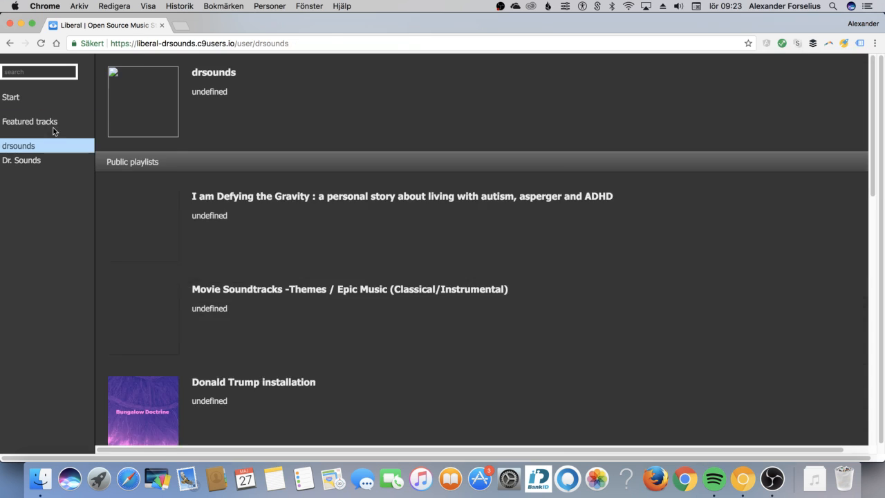
- Show the Featured tracks Library playlist and browse its track list
{"action": "left_click", "coordinate": [31, 121]}
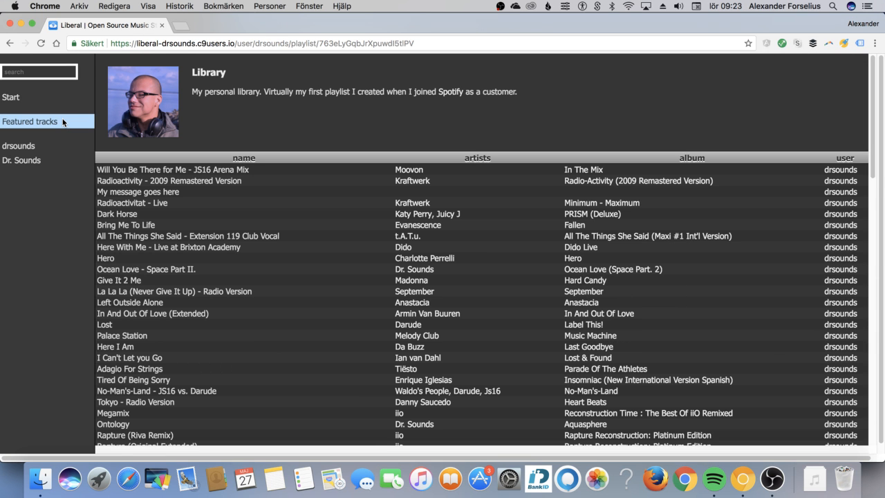
{"action": "mouse_move", "coordinate": [256, 136]}
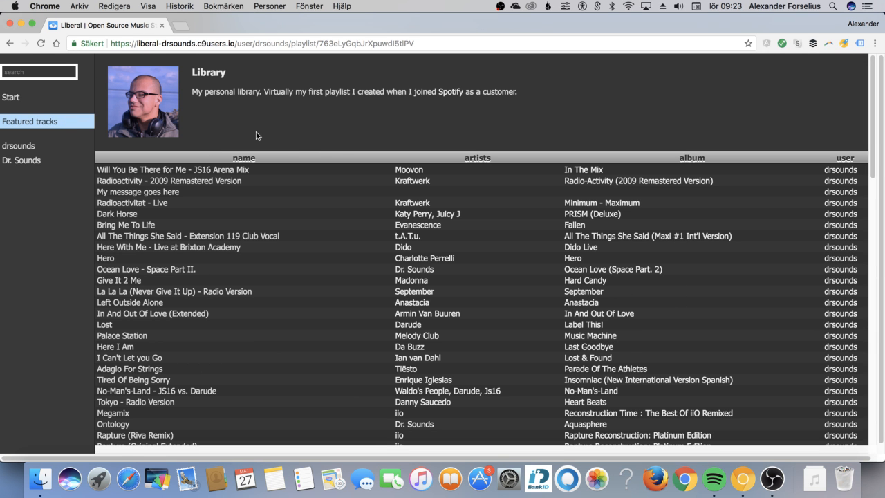
{"action": "scroll", "scroll_direction": "down", "scroll_amount": 3}
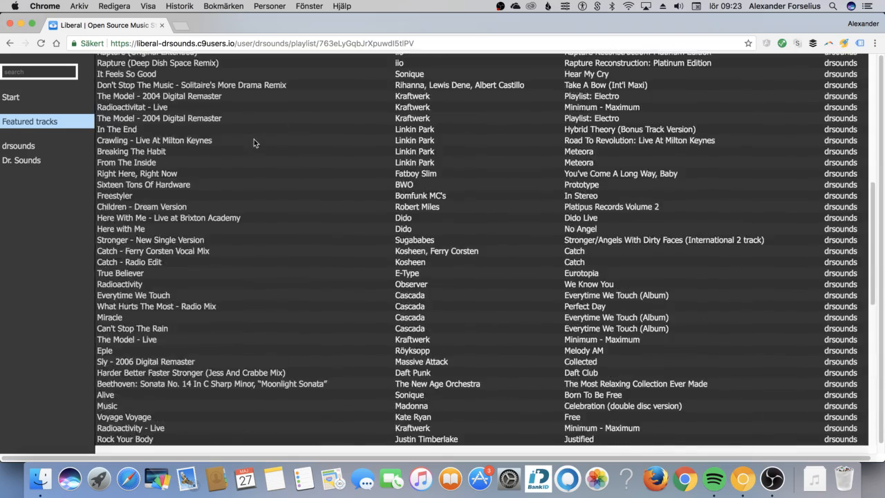
{"action": "scroll", "scroll_direction": "up", "scroll_amount": 3}
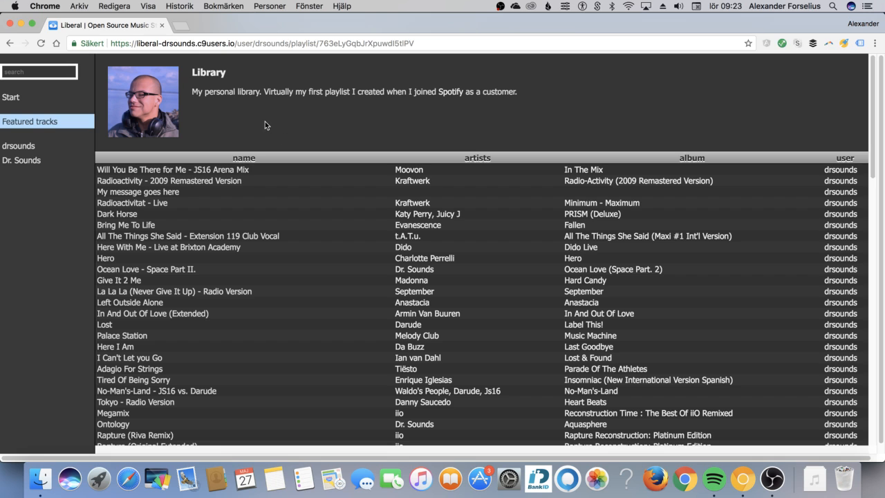
{"action": "mouse_move", "coordinate": [281, 143]}
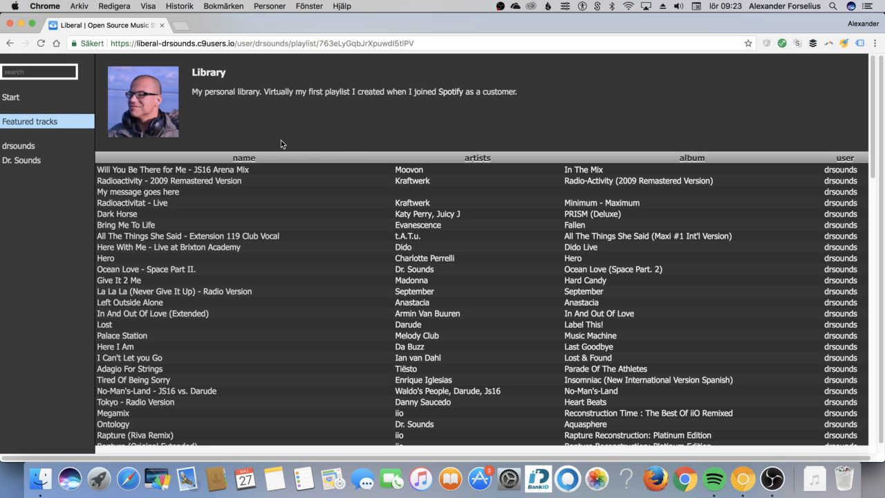
{"action": "scroll", "scroll_direction": "down", "scroll_amount": 3}
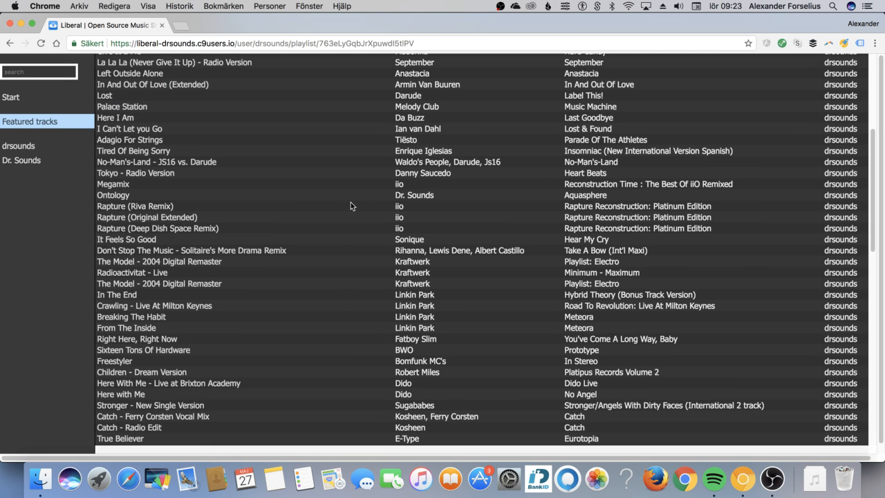
{"action": "mouse_move", "coordinate": [345, 200]}
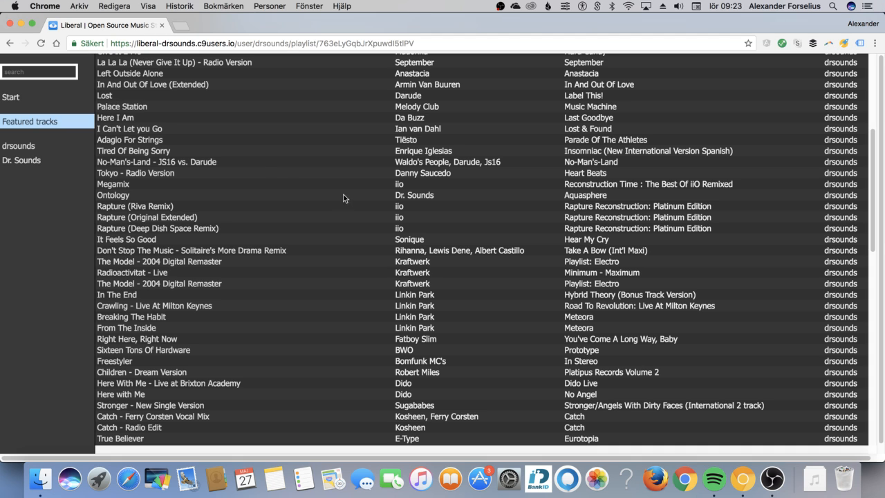
{"action": "scroll", "scroll_direction": "up", "scroll_amount": 3}
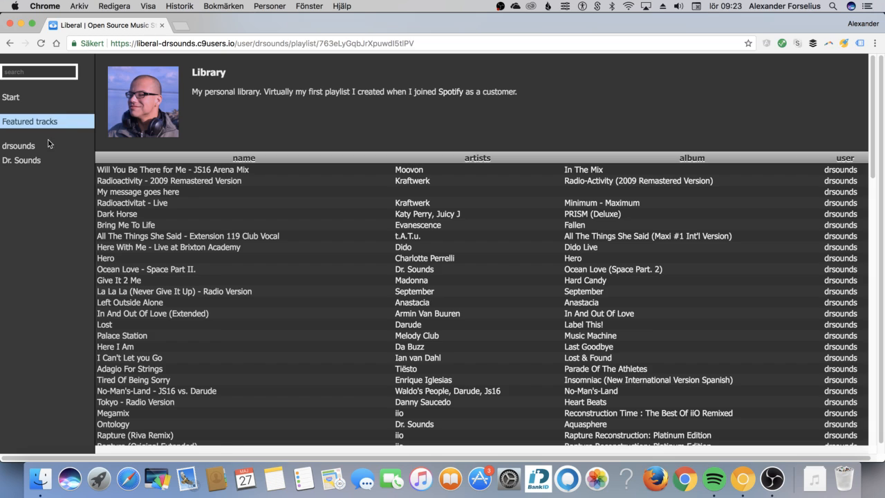
- Return to the drsounds user page with its public playlists
{"action": "left_click", "coordinate": [19, 145]}
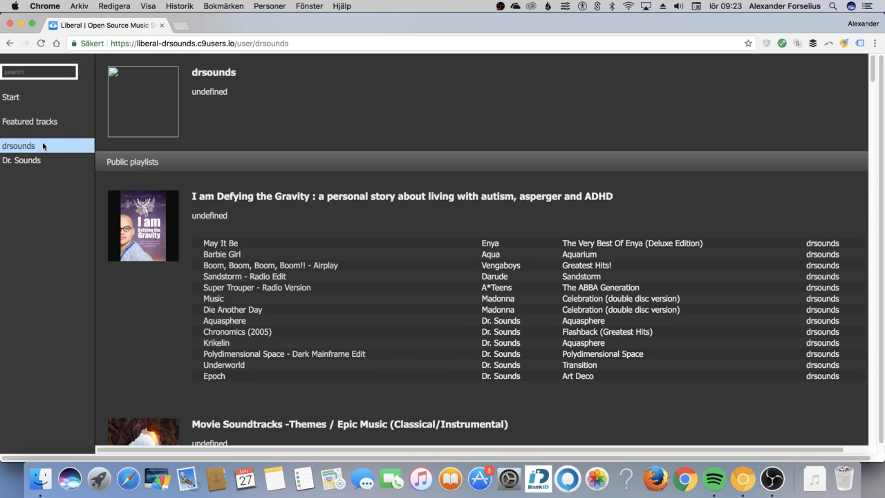
{"action": "mouse_move", "coordinate": [181, 165]}
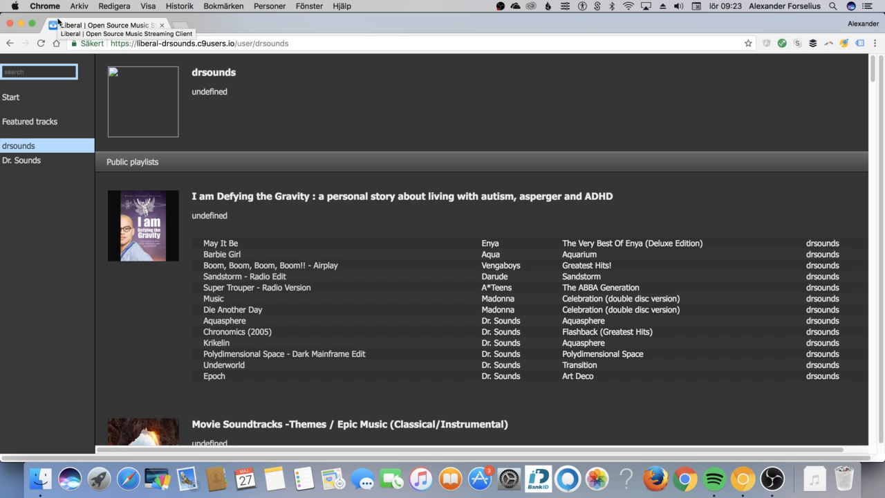
{"action": "mouse_move", "coordinate": [116, 130]}
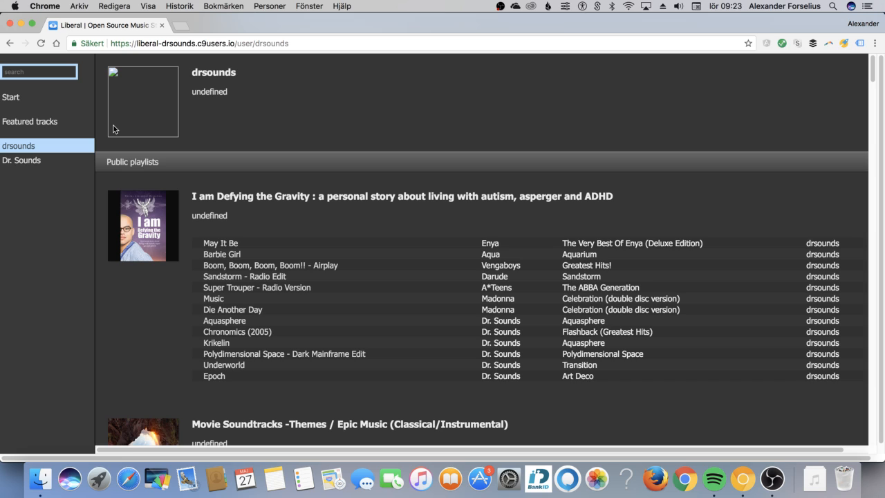
{"action": "mouse_move", "coordinate": [196, 132]}
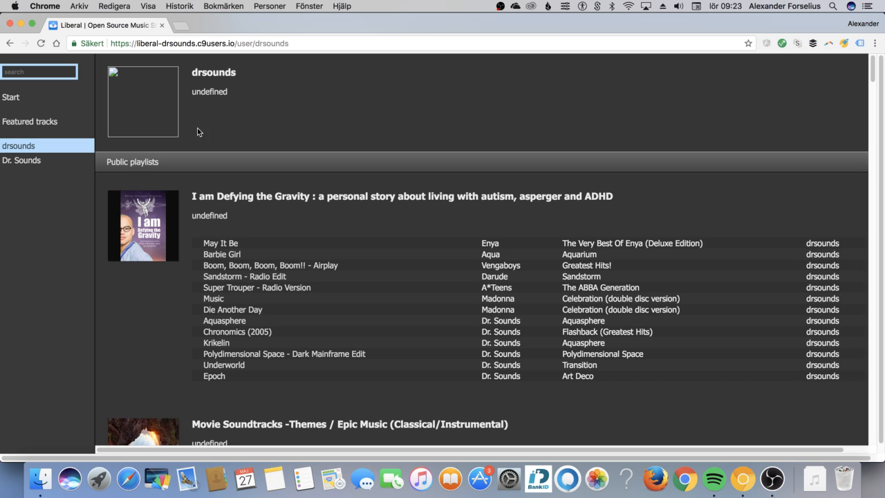
{"action": "mouse_move", "coordinate": [335, 130]}
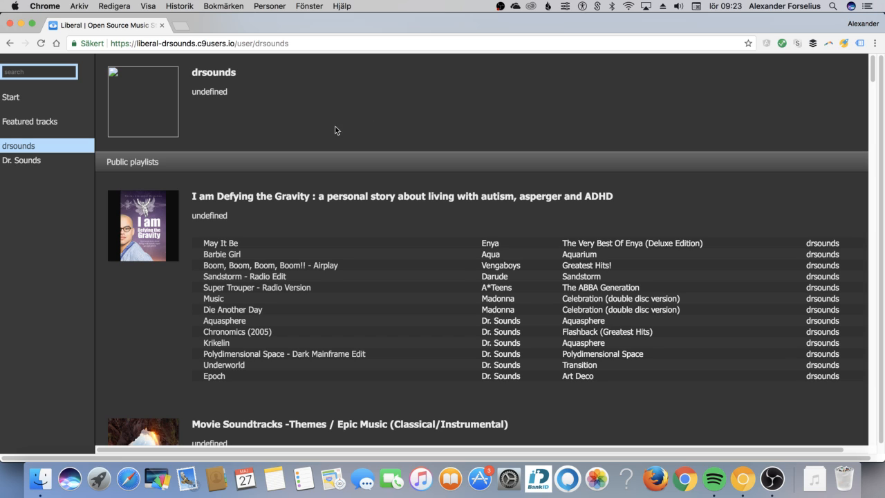
{"action": "mouse_move", "coordinate": [288, 105]}
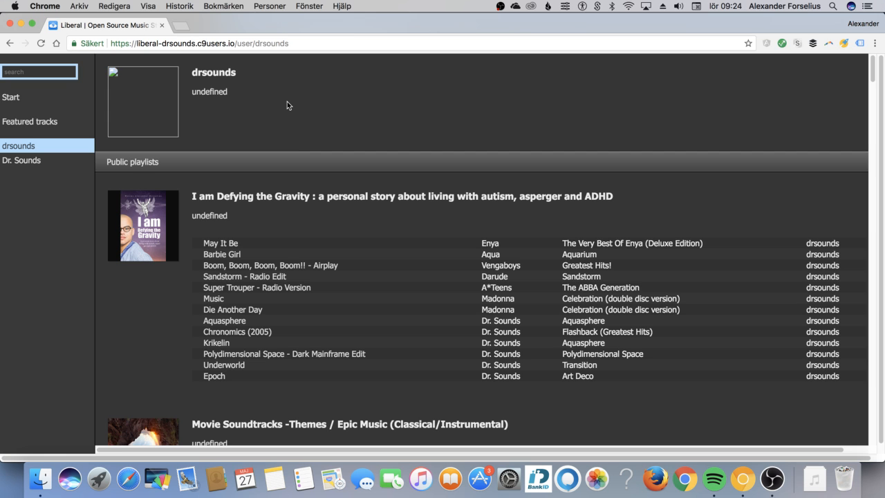
{"action": "mouse_move", "coordinate": [294, 151]}
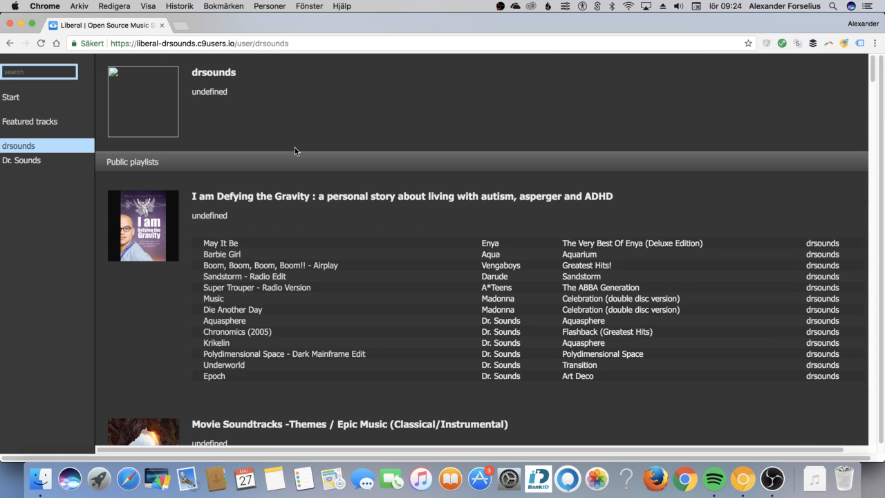
{"action": "mouse_move", "coordinate": [279, 147]}
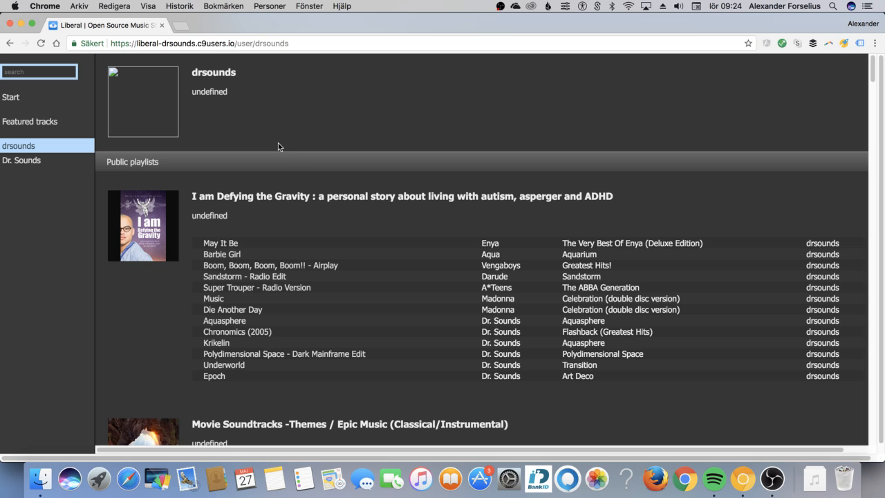
{"action": "mouse_move", "coordinate": [208, 91]}
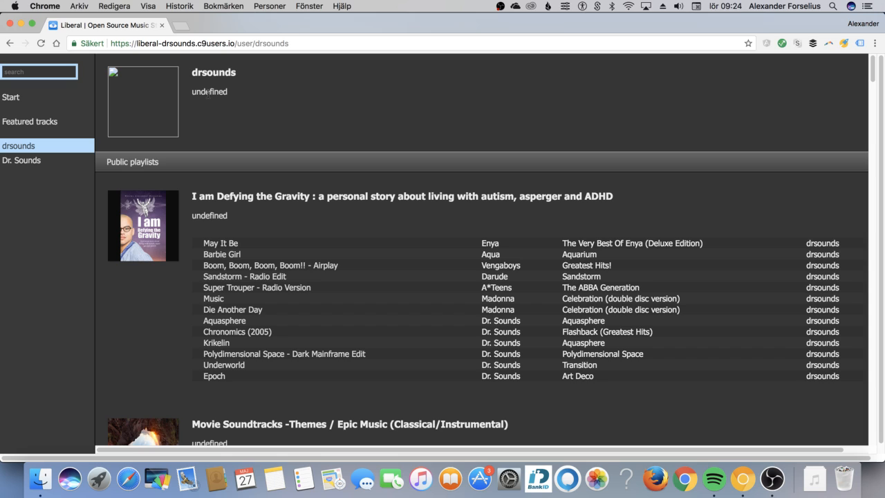
{"action": "scroll", "scroll_direction": "down", "scroll_amount": 3}
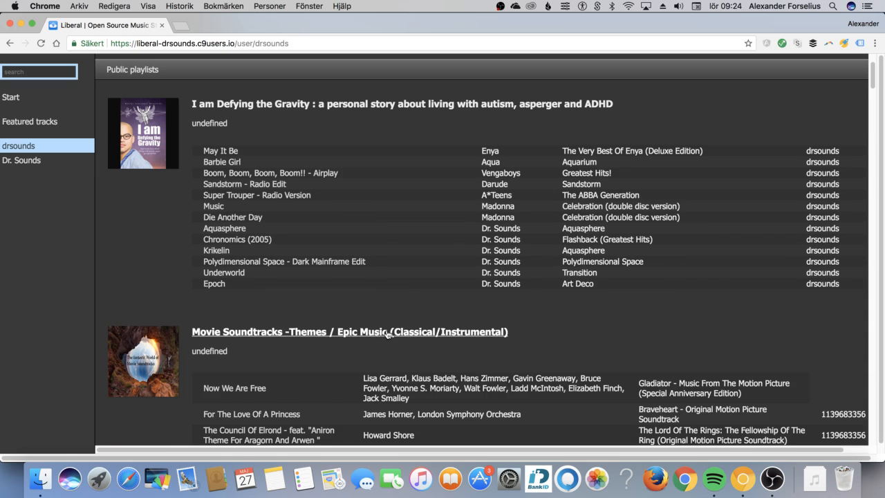
{"action": "scroll", "scroll_direction": "down", "scroll_amount": 3}
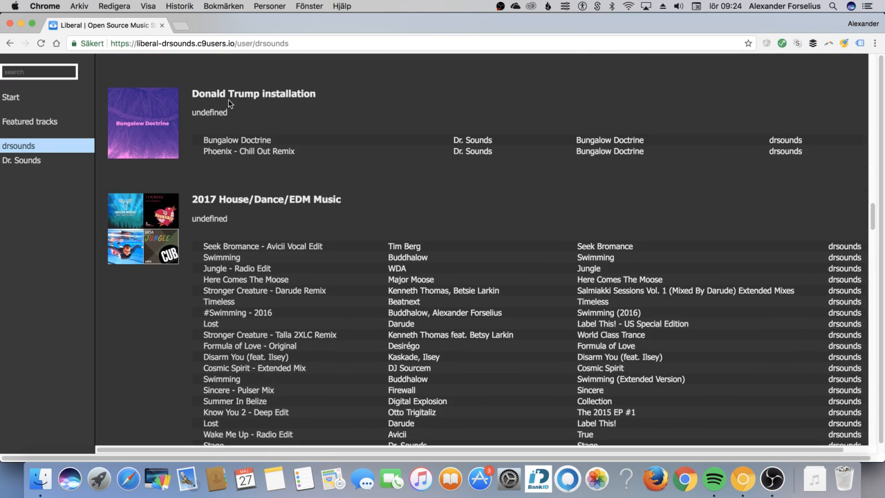
{"action": "left_click", "coordinate": [253, 94]}
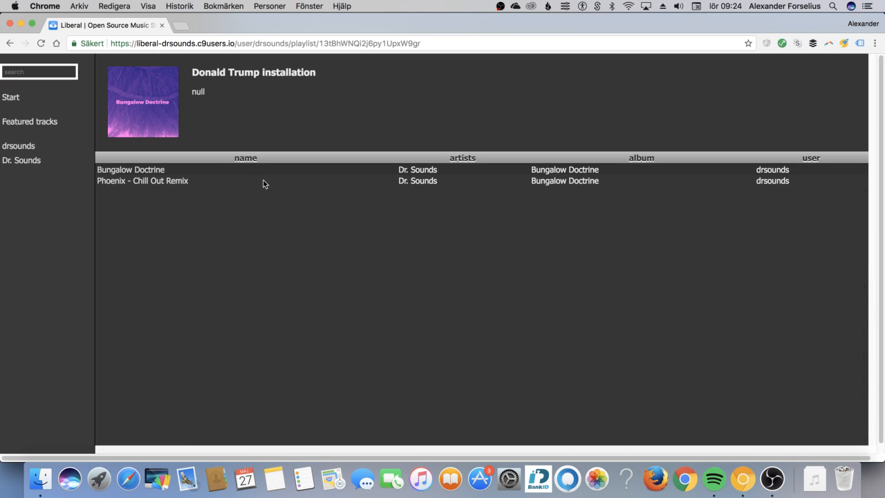
{"action": "left_click", "coordinate": [20, 146]}
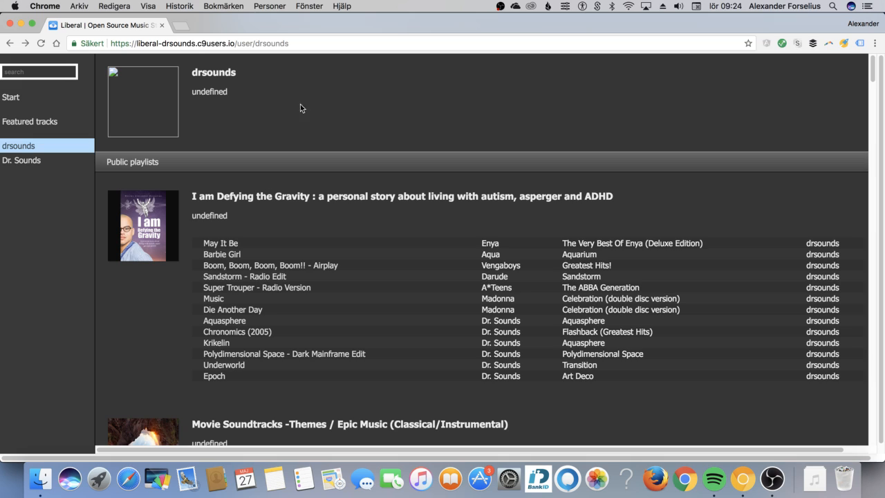
{"action": "left_click", "coordinate": [39, 71]}
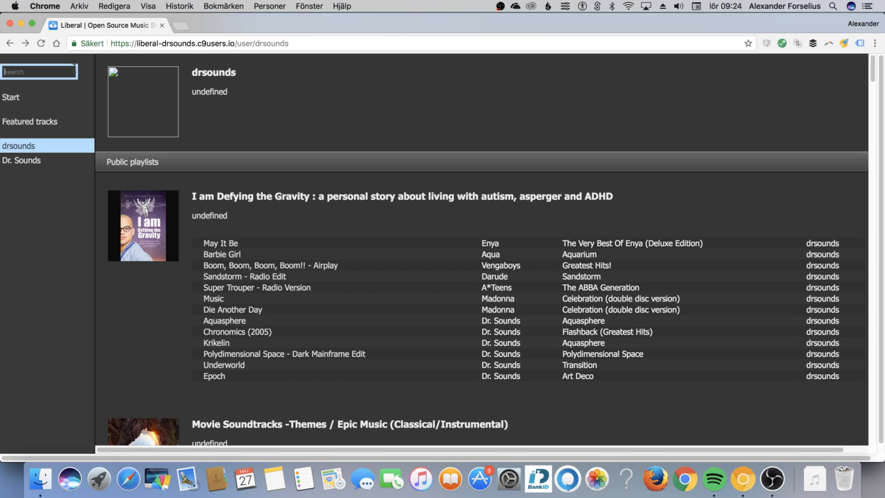
- Search the spotify:user:ale… URI in Liberal and then the same URI in Spotify desktop
{"action": "type", "text": "spotif"}
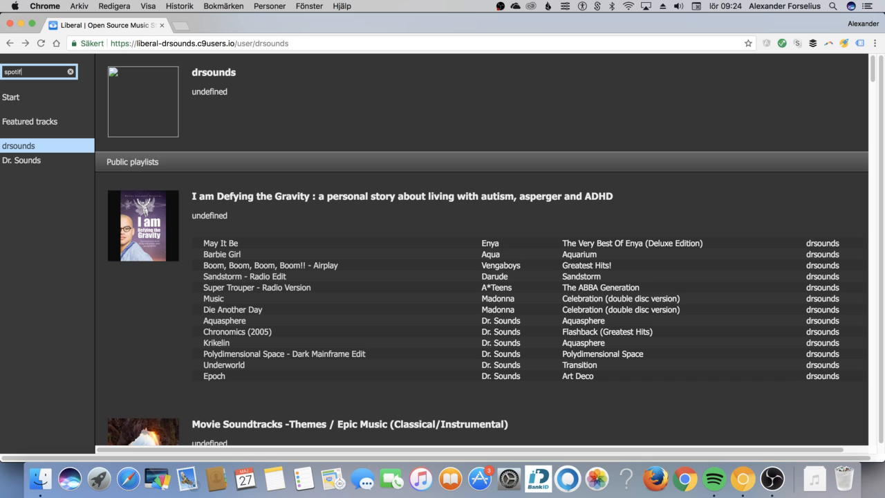
{"action": "type", "text": "spotify:user:ale"}
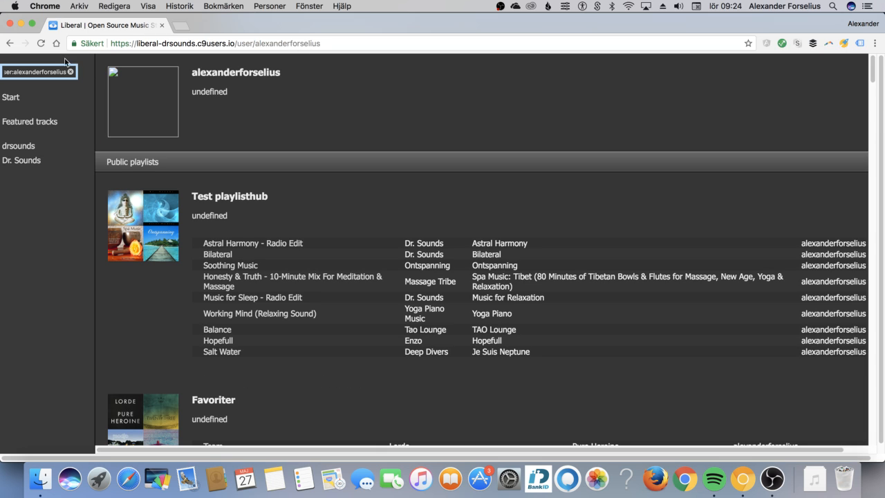
{"action": "left_click", "coordinate": [713, 479]}
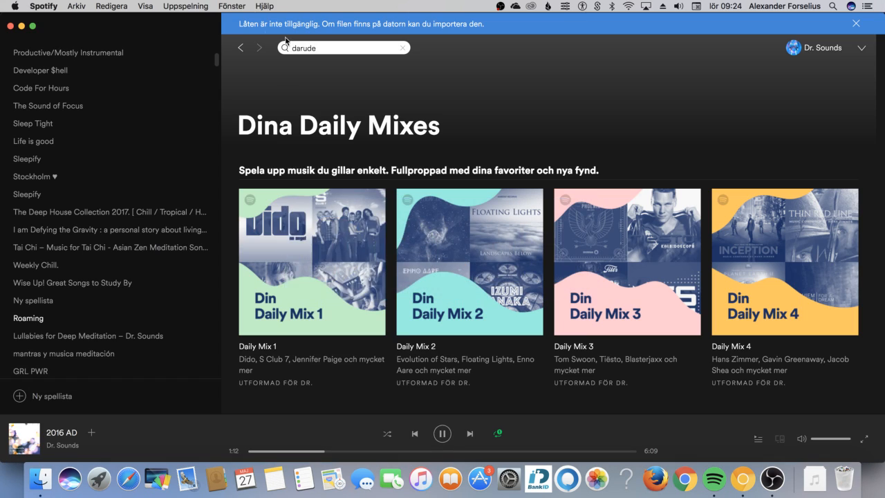
{"action": "type", "text": "spotify:user:alexanderforselius"}
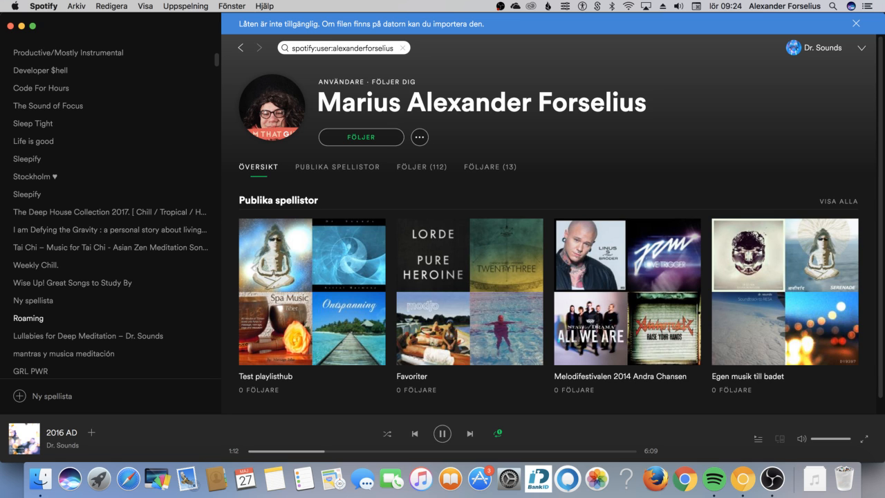
{"action": "mouse_move", "coordinate": [513, 122]}
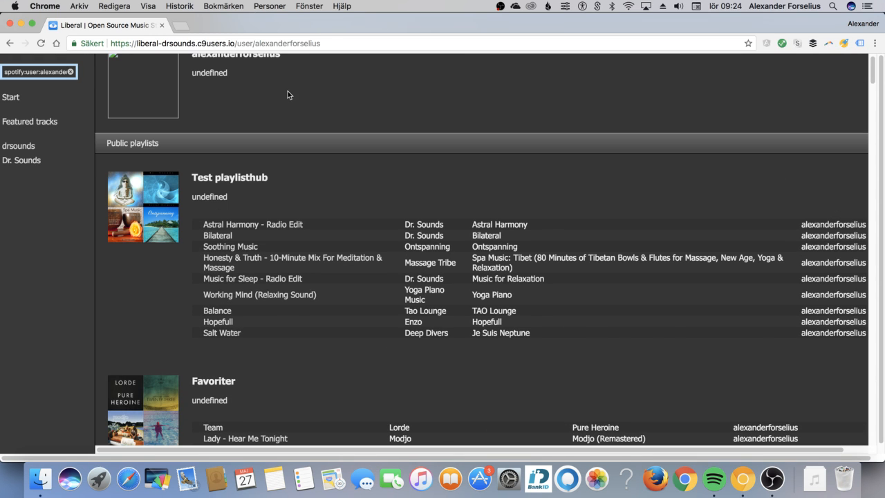
{"action": "scroll", "scroll_direction": "down", "scroll_amount": 3}
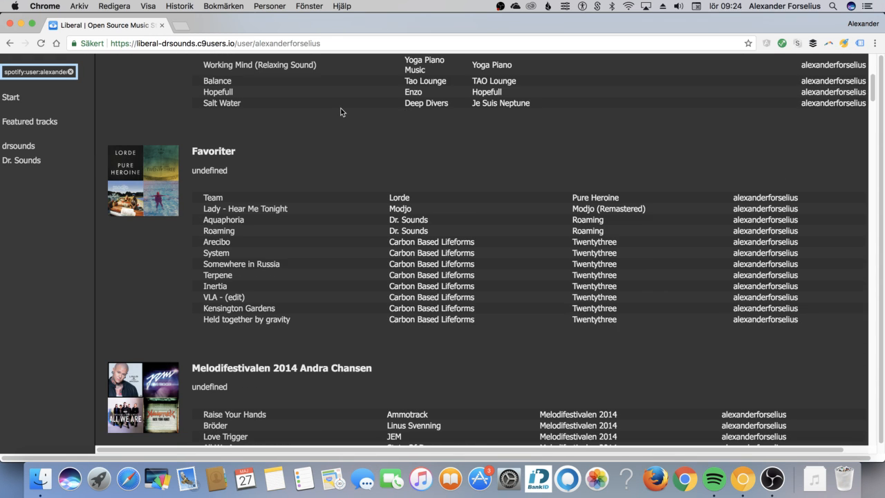
{"action": "scroll", "scroll_direction": "down", "scroll_amount": 3}
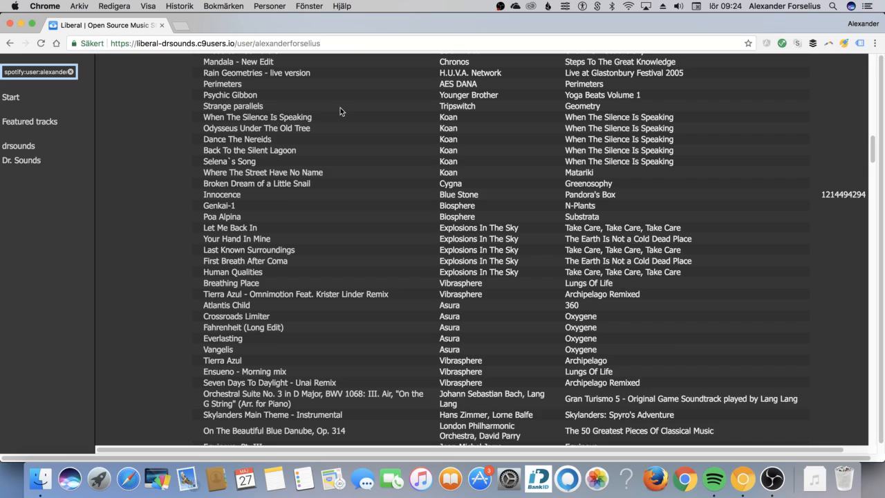
{"action": "scroll", "scroll_direction": "up", "scroll_amount": 3}
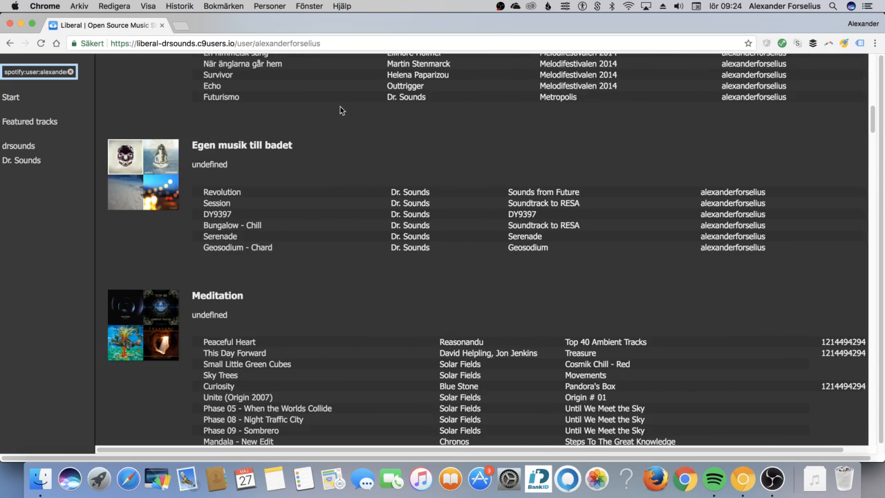
{"action": "scroll", "scroll_direction": "up", "scroll_amount": 3}
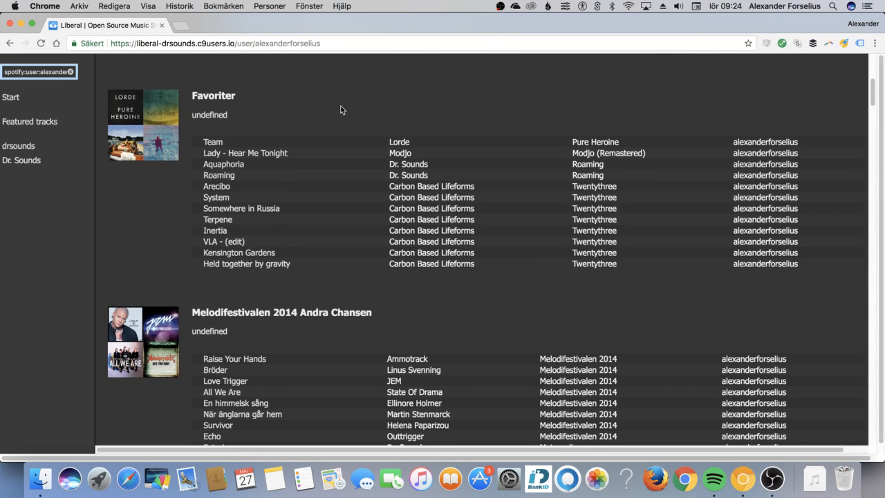
{"action": "scroll", "scroll_direction": "down", "scroll_amount": 3}
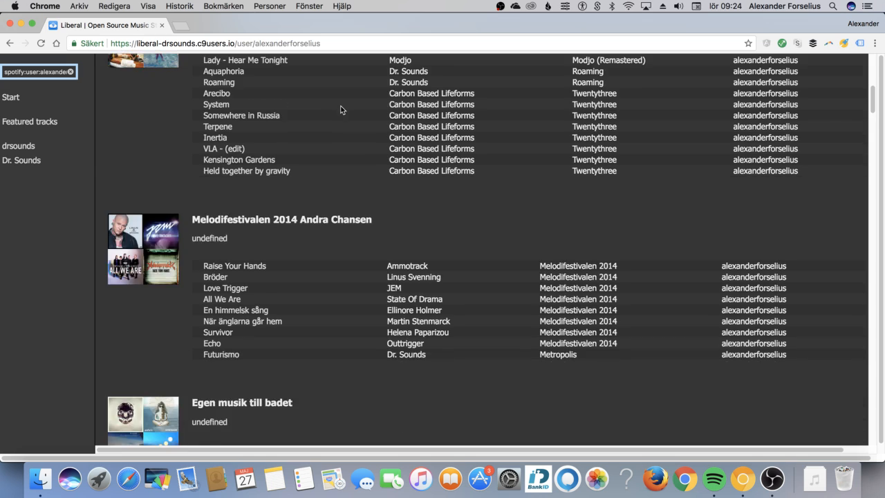
{"action": "scroll", "scroll_direction": "up", "scroll_amount": 3}
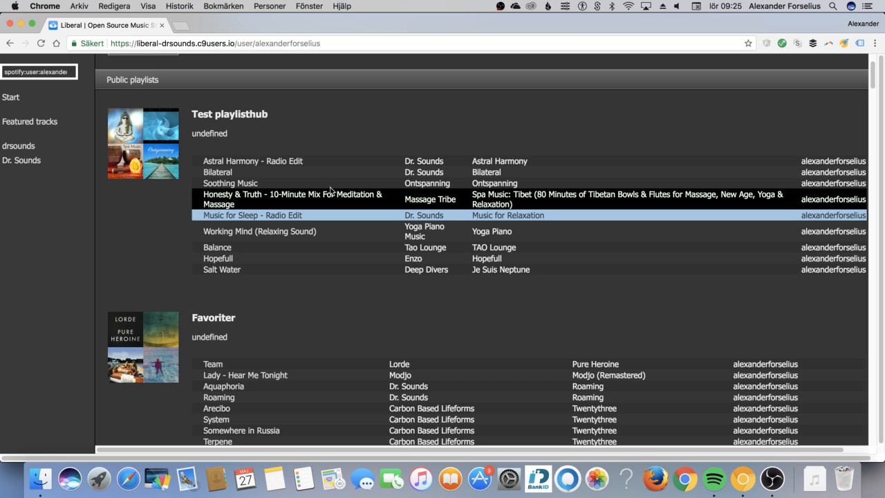
{"action": "mouse_move", "coordinate": [282, 173]}
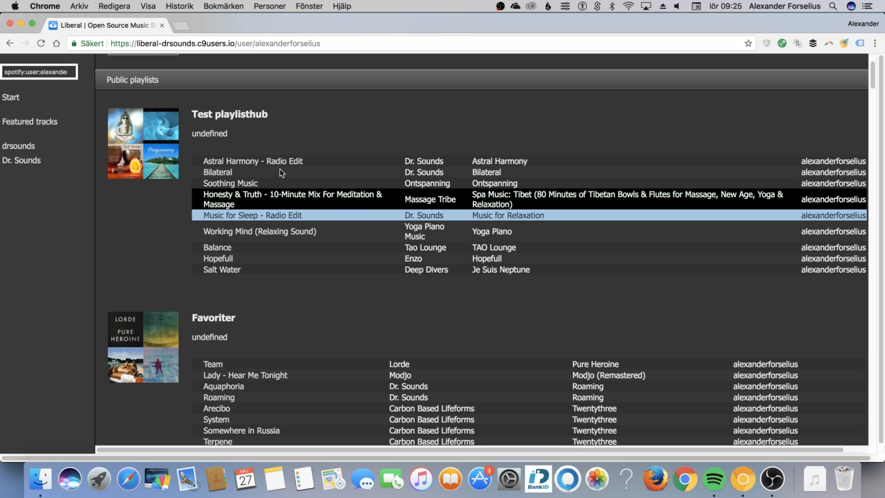
{"action": "scroll", "scroll_direction": "down", "scroll_amount": 3}
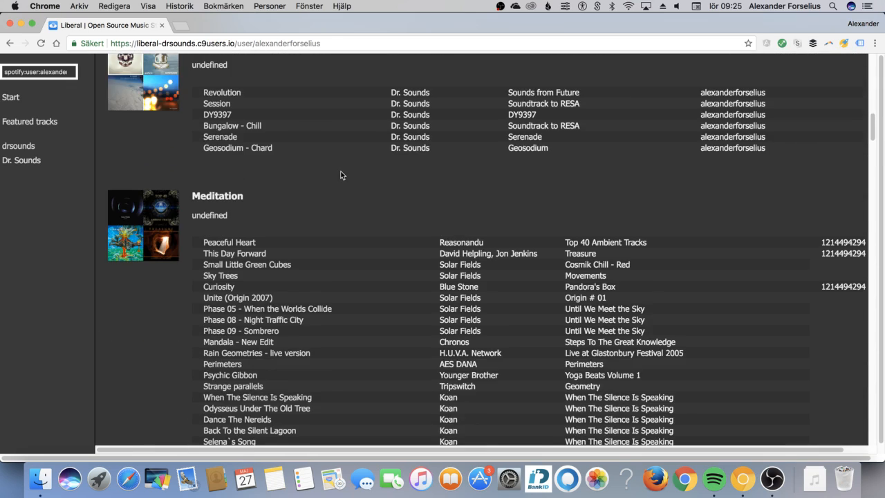
{"action": "left_click", "coordinate": [713, 479]}
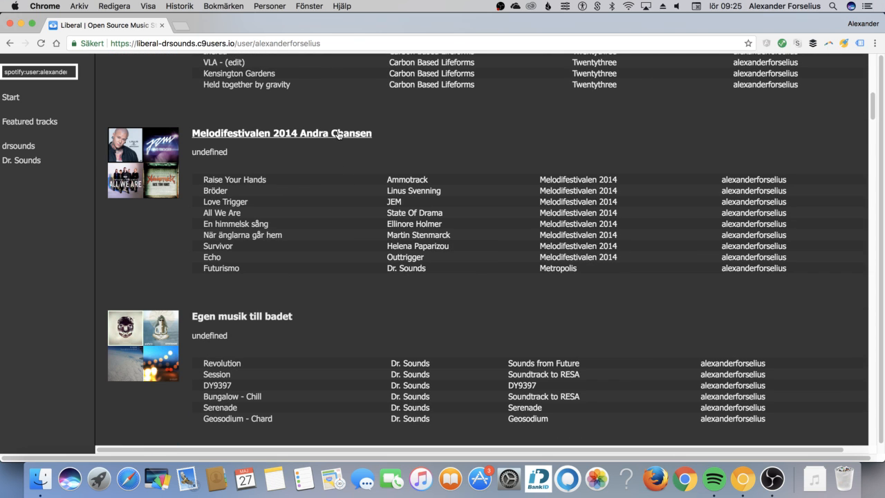
- From the Melodifestivalen 2014 Andra Chansen playlist, reach the State Of Drama artist page and its All We Are album
{"action": "left_click", "coordinate": [282, 132]}
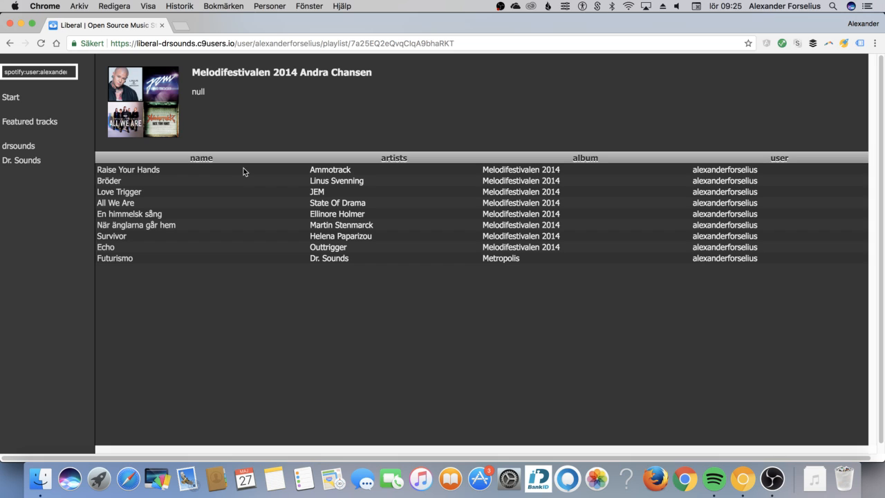
{"action": "mouse_move", "coordinate": [238, 169]}
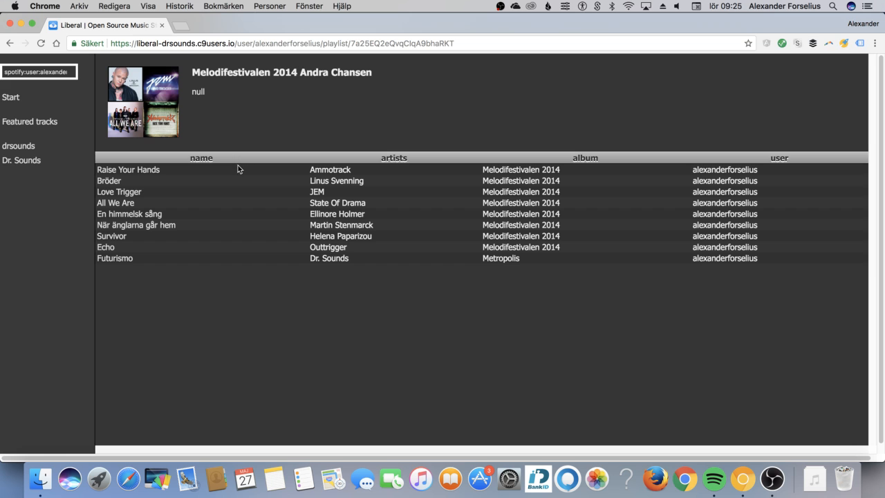
{"action": "left_click", "coordinate": [338, 202]}
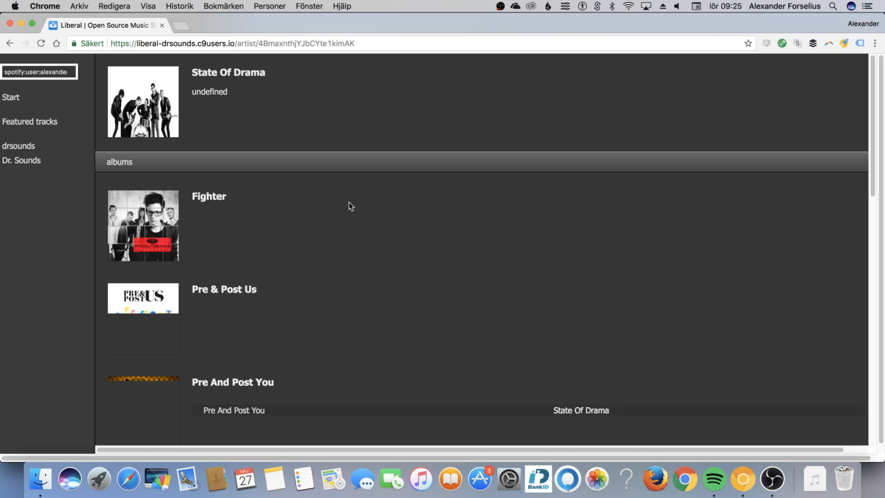
{"action": "scroll", "scroll_direction": "down", "scroll_amount": 3}
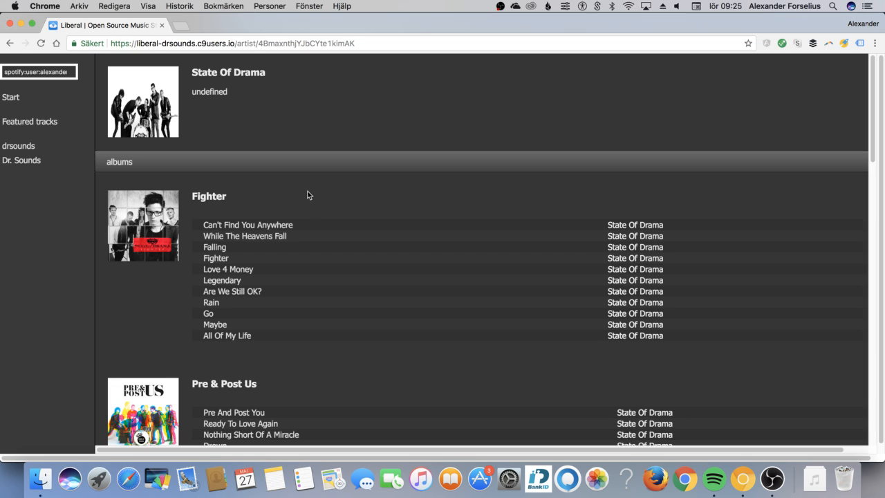
{"action": "scroll", "scroll_direction": "down", "scroll_amount": 3}
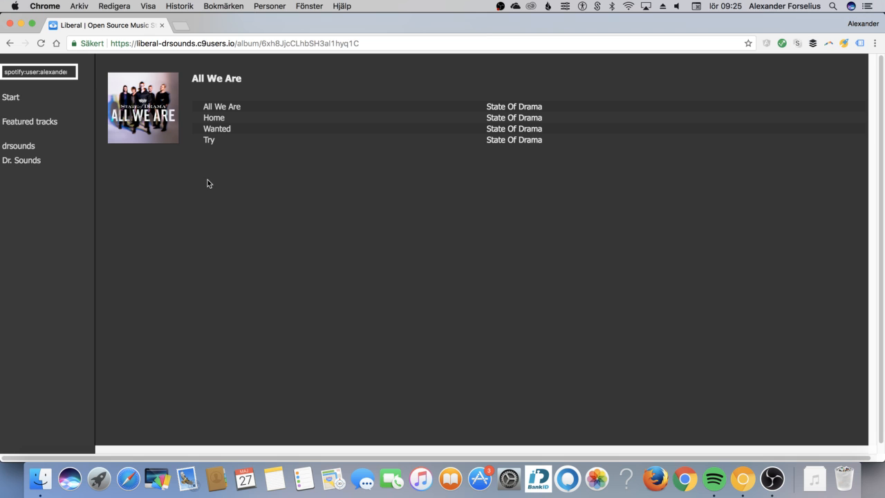
{"action": "left_click", "coordinate": [514, 106]}
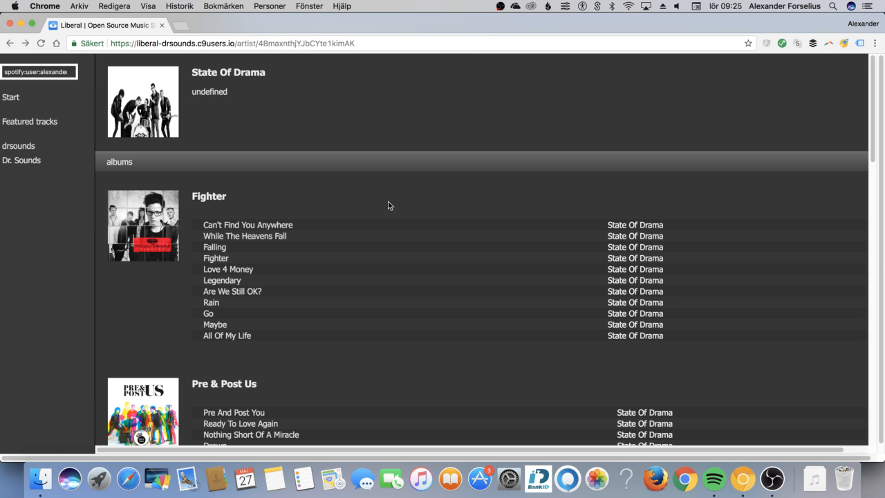
- Browse the State Of Drama albums: Fighter, Pre & Post Us, Winter Lullaby, All We Are
{"action": "scroll", "scroll_direction": "down", "scroll_amount": 3}
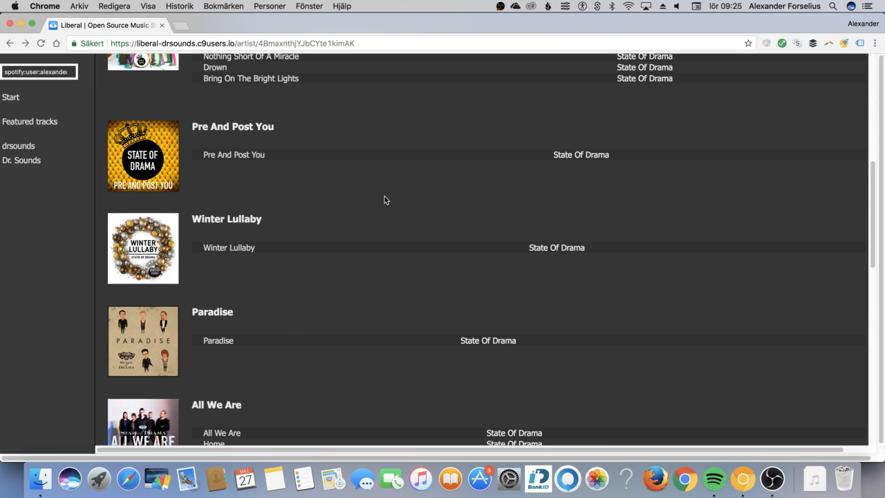
{"action": "scroll", "scroll_direction": "down", "scroll_amount": 3}
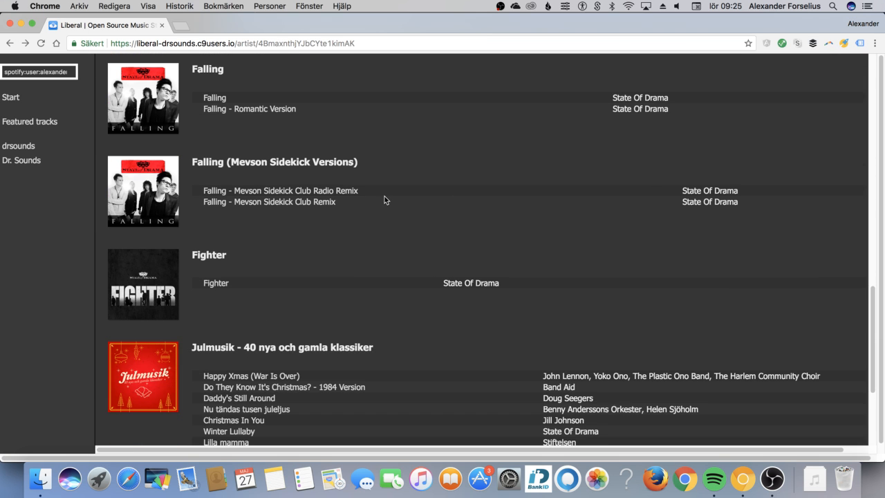
{"action": "scroll", "scroll_direction": "up", "scroll_amount": 3}
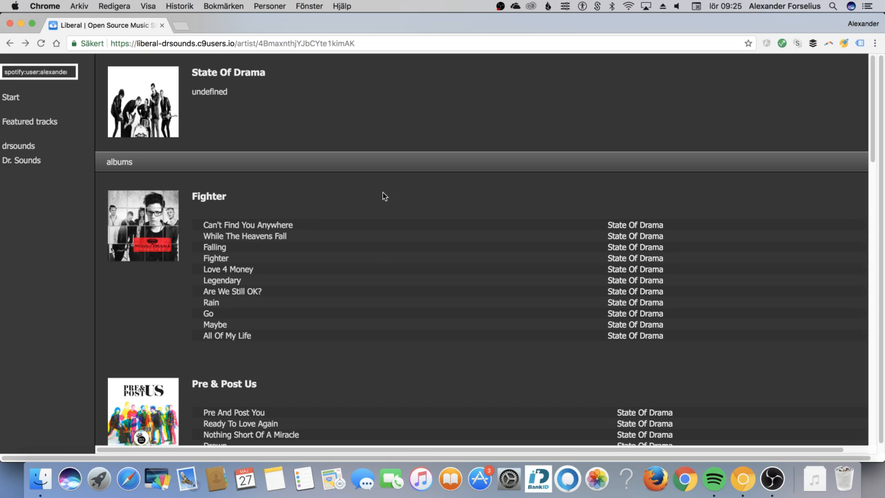
{"action": "scroll", "scroll_direction": "down", "scroll_amount": 3}
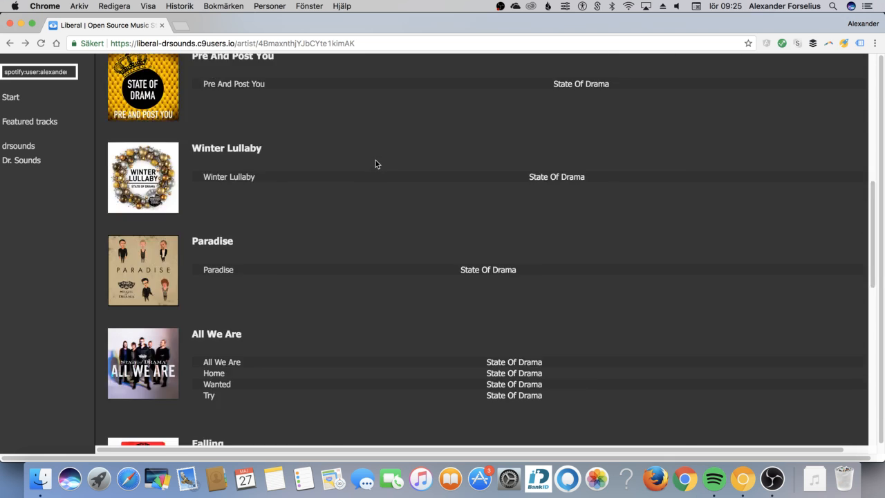
{"action": "scroll", "scroll_direction": "up", "scroll_amount": 3}
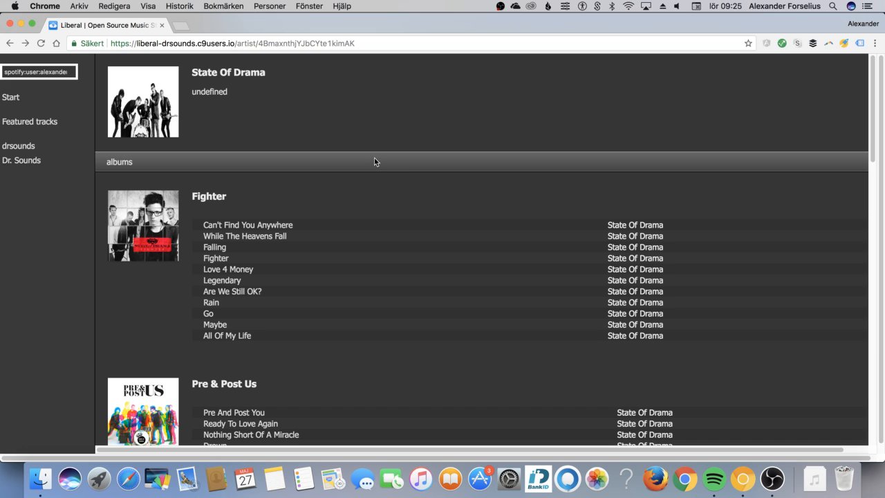
- Go via drsounds to the Dr. Sounds artist page and browse albums like Bungalow Doctrine and Buddha Lounge
{"action": "left_click", "coordinate": [19, 145]}
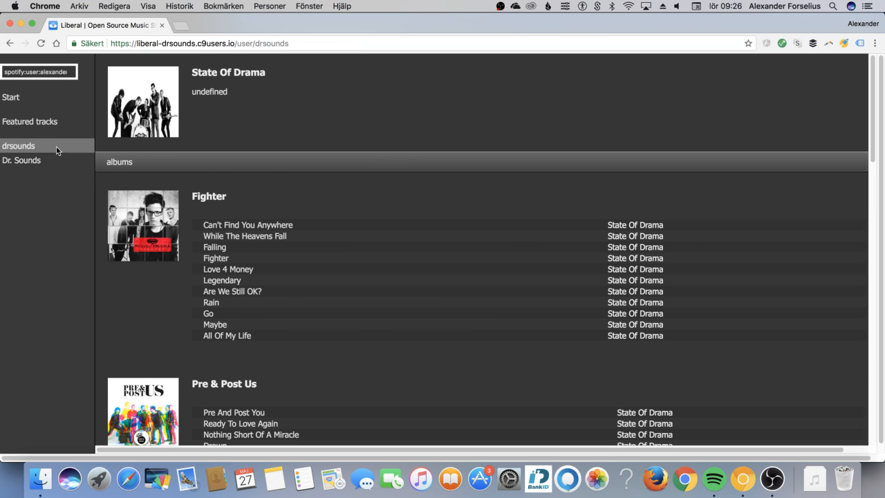
{"action": "left_click", "coordinate": [22, 160]}
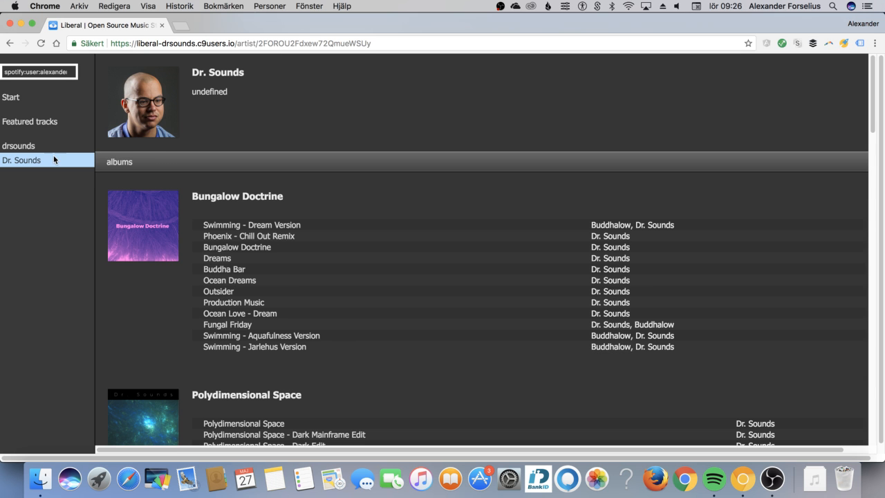
{"action": "mouse_move", "coordinate": [246, 151]}
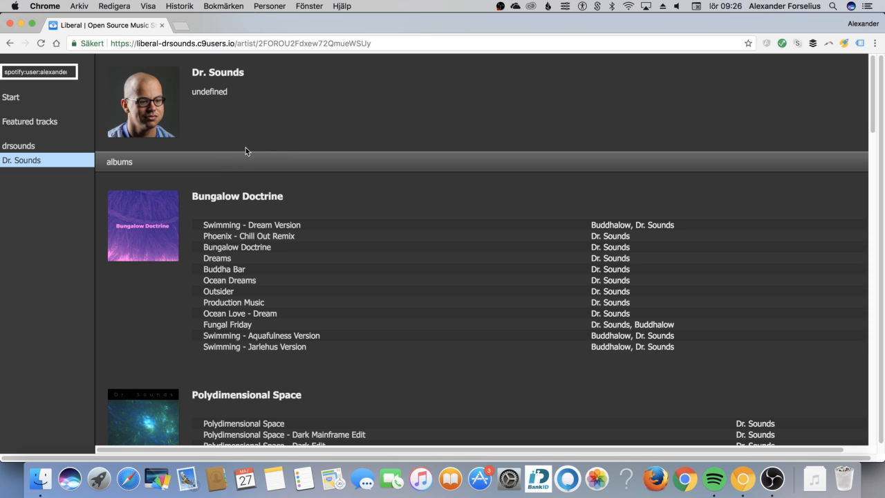
{"action": "mouse_move", "coordinate": [282, 172]}
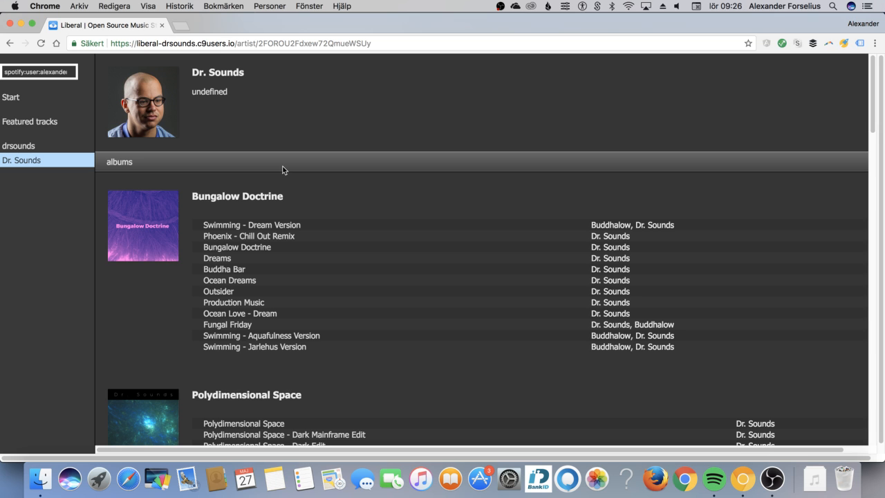
{"action": "scroll", "scroll_direction": "down", "scroll_amount": 3}
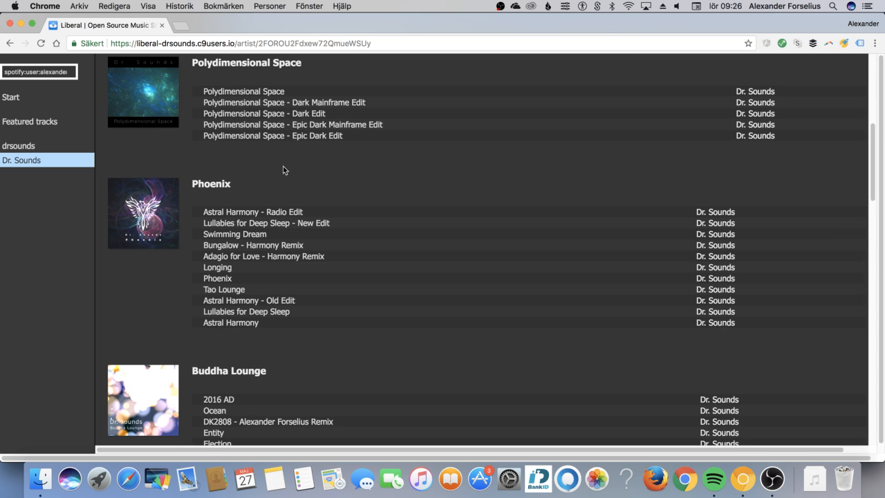
{"action": "scroll", "scroll_direction": "down", "scroll_amount": 3}
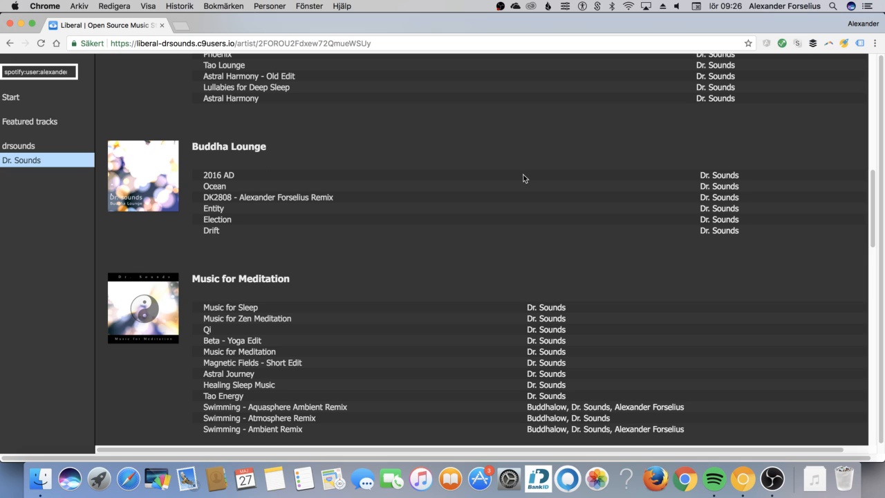
{"action": "mouse_move", "coordinate": [274, 142]}
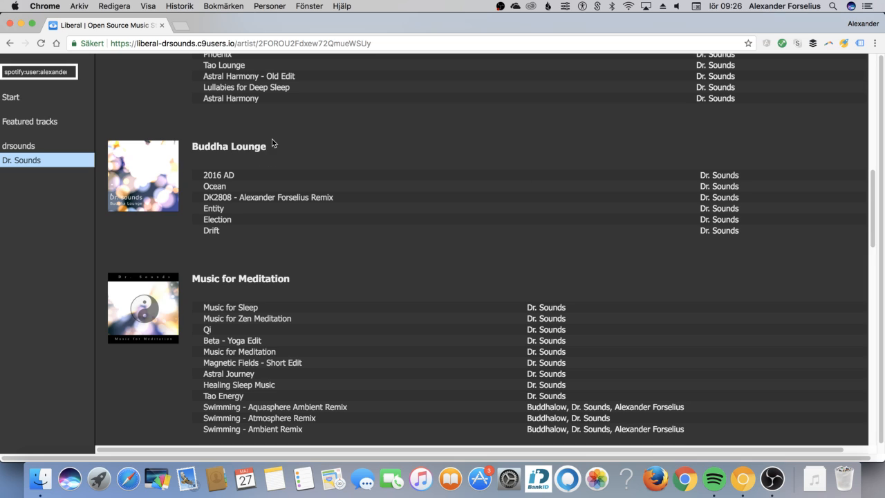
{"action": "mouse_move", "coordinate": [307, 138]}
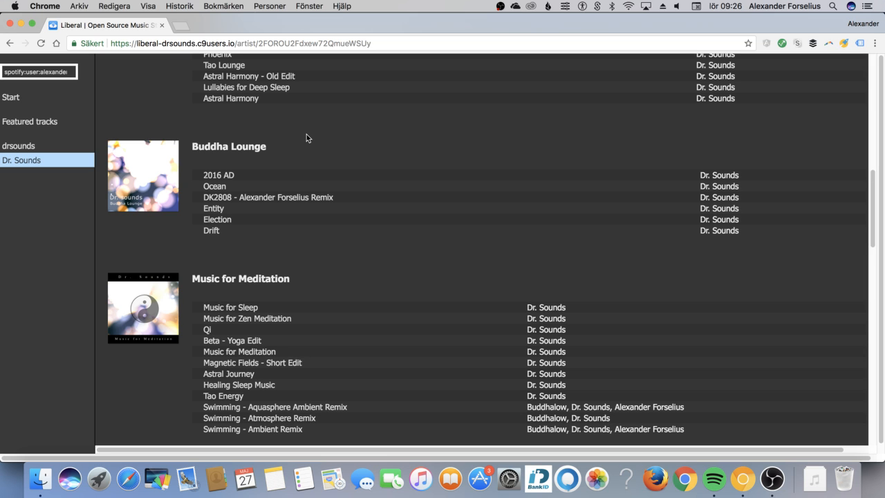
{"action": "mouse_move", "coordinate": [314, 130]}
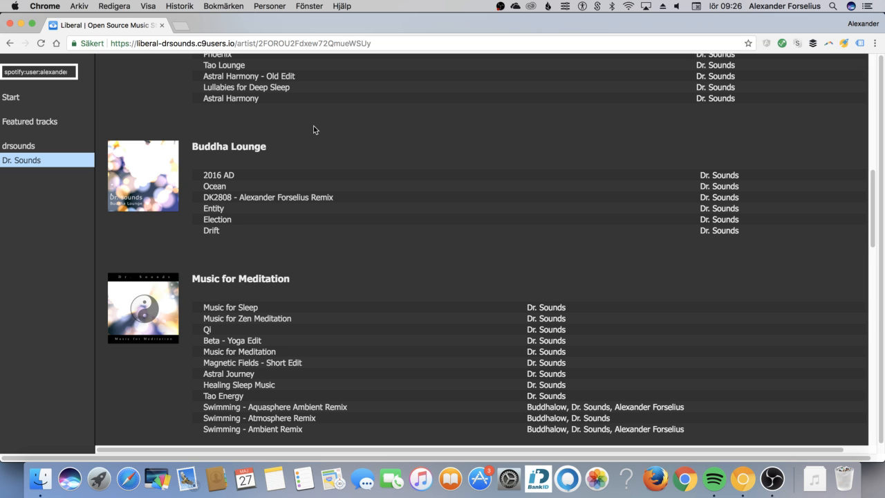
{"action": "scroll", "scroll_direction": "down", "scroll_amount": 3}
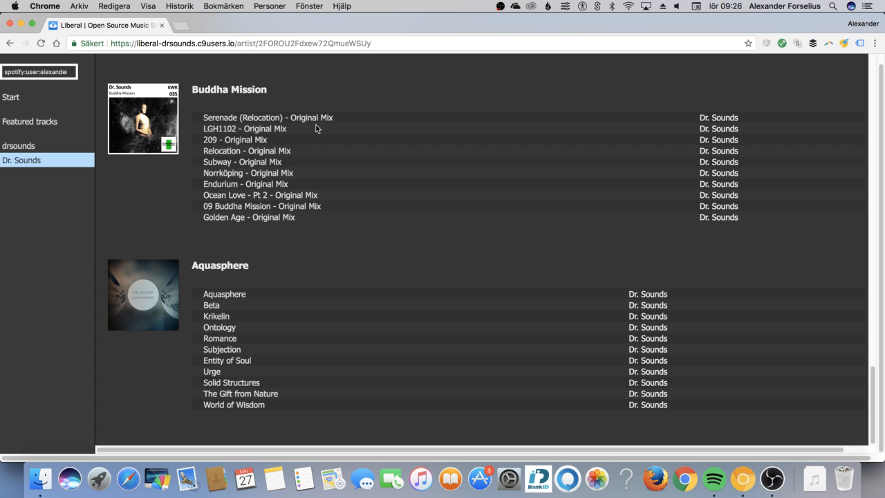
{"action": "scroll", "scroll_direction": "down", "scroll_amount": 3}
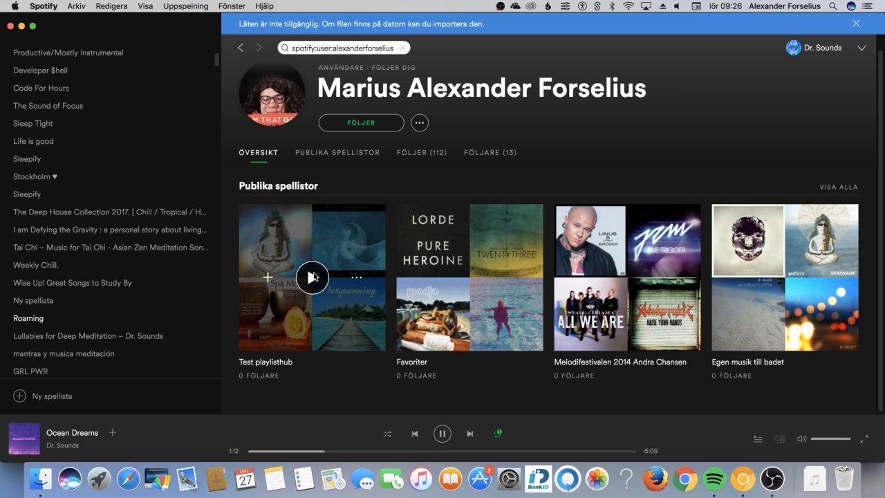
{"action": "mouse_move", "coordinate": [436, 360]}
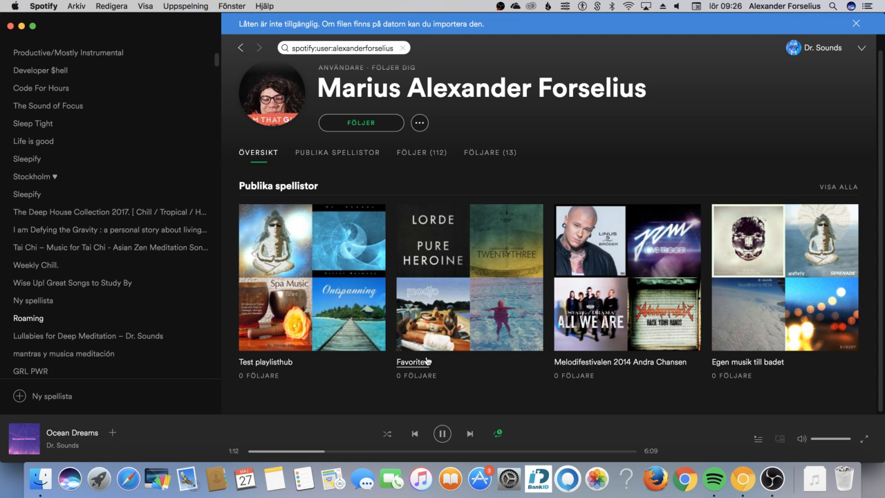
{"action": "mouse_move", "coordinate": [467, 432]}
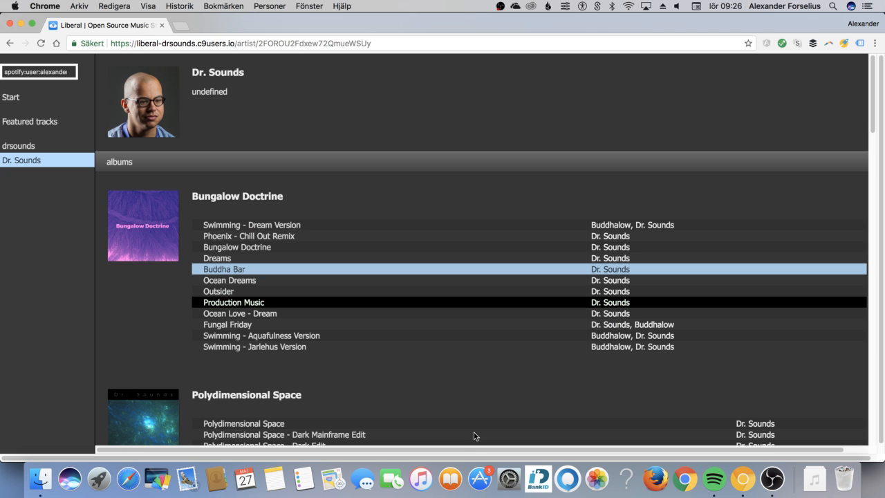
{"action": "mouse_move", "coordinate": [276, 302]}
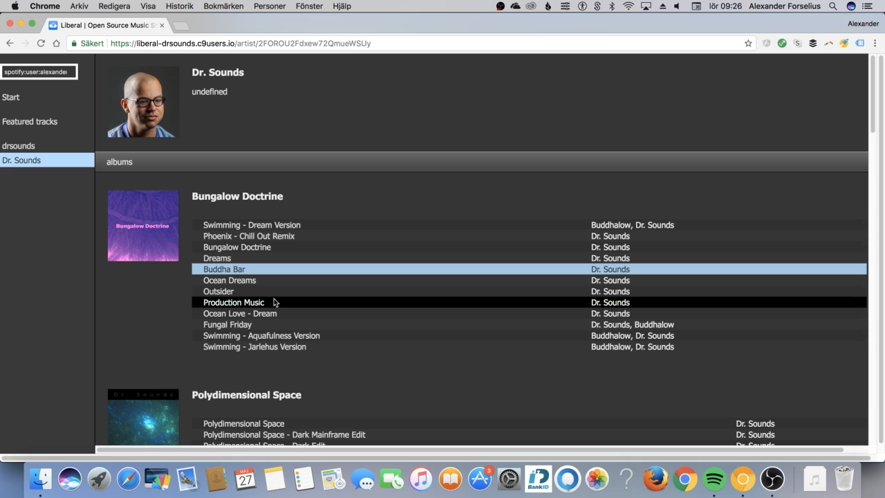
{"action": "mouse_move", "coordinate": [343, 306]}
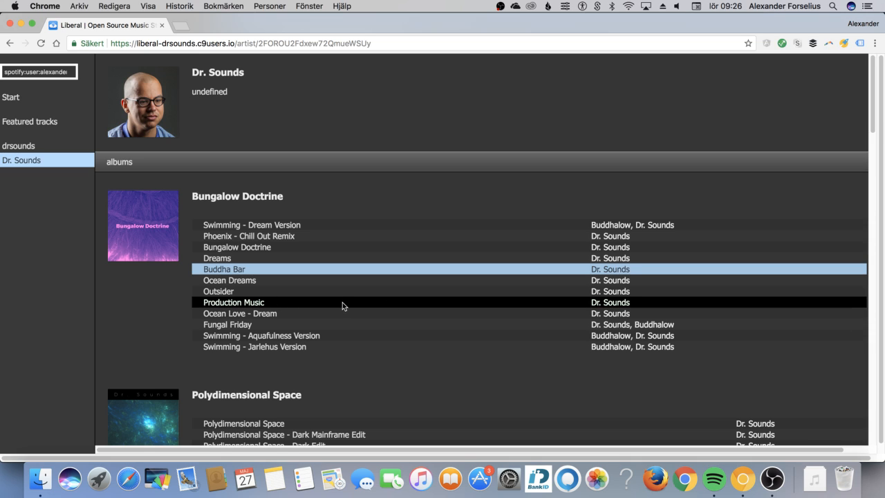
{"action": "mouse_move", "coordinate": [354, 270]}
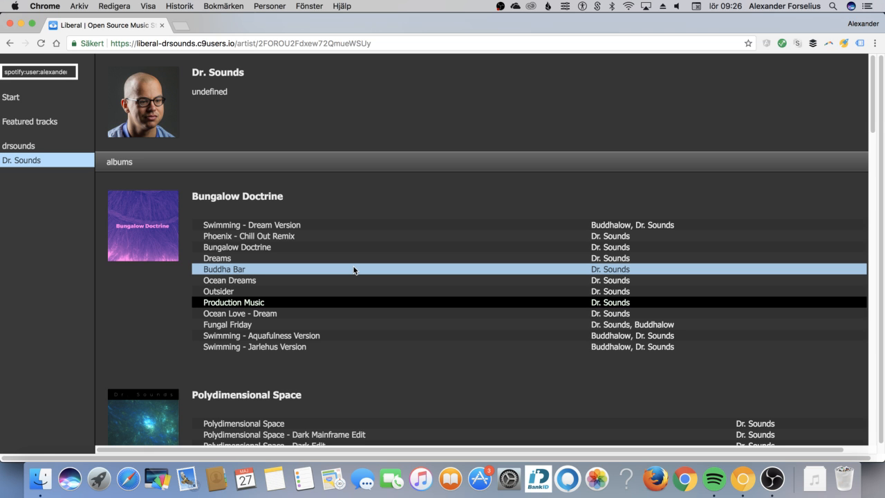
- Scroll the Dr. Sounds page down to the Space Music for Yoga albums
{"action": "scroll", "scroll_direction": "down", "scroll_amount": 3}
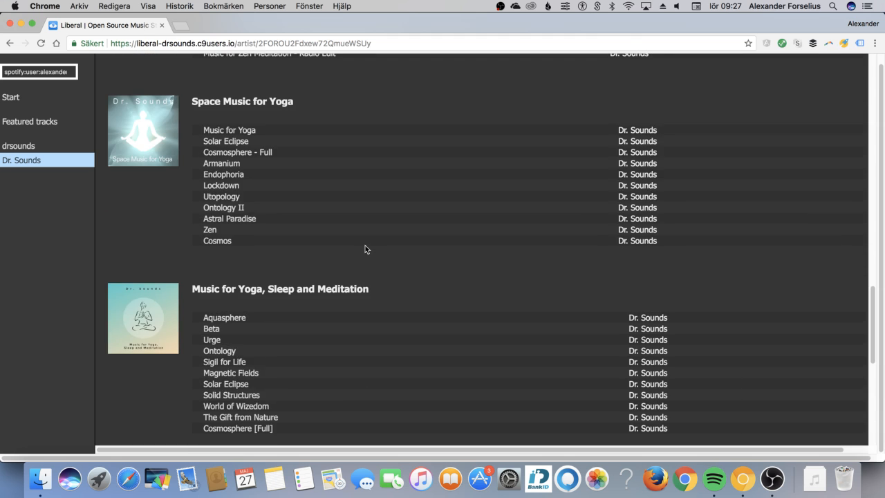
{"action": "scroll", "scroll_direction": "up", "scroll_amount": 3}
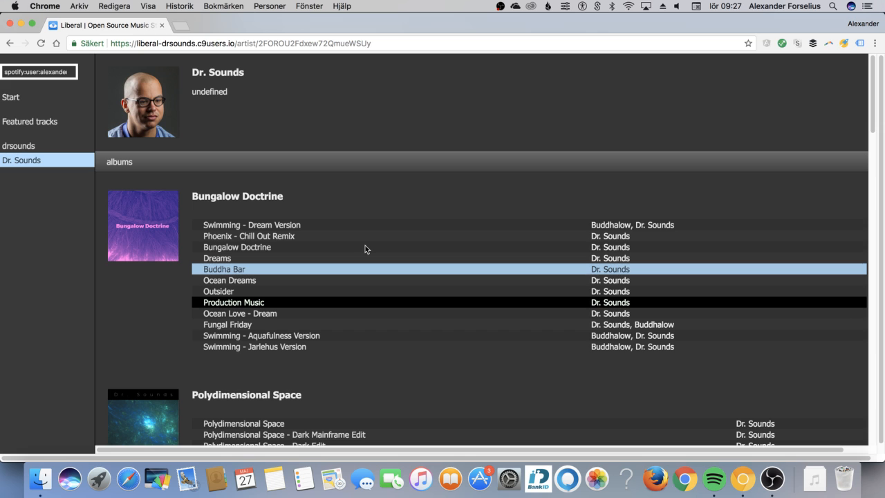
{"action": "mouse_move", "coordinate": [370, 258]}
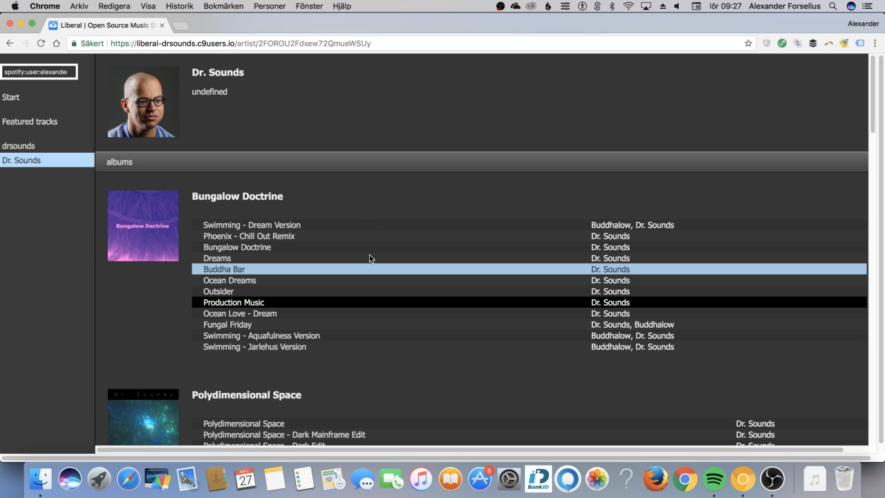
{"action": "scroll", "scroll_direction": "down", "scroll_amount": 3}
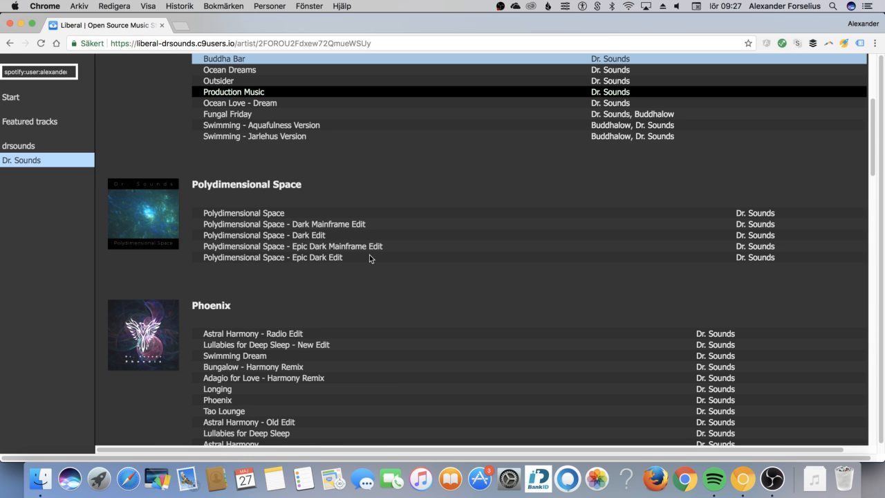
{"action": "scroll", "scroll_direction": "down", "scroll_amount": 3}
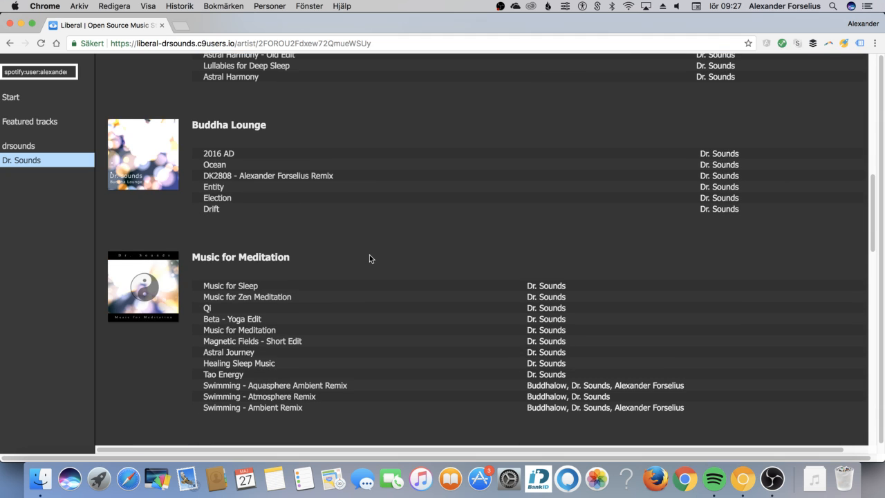
{"action": "scroll", "scroll_direction": "up", "scroll_amount": 3}
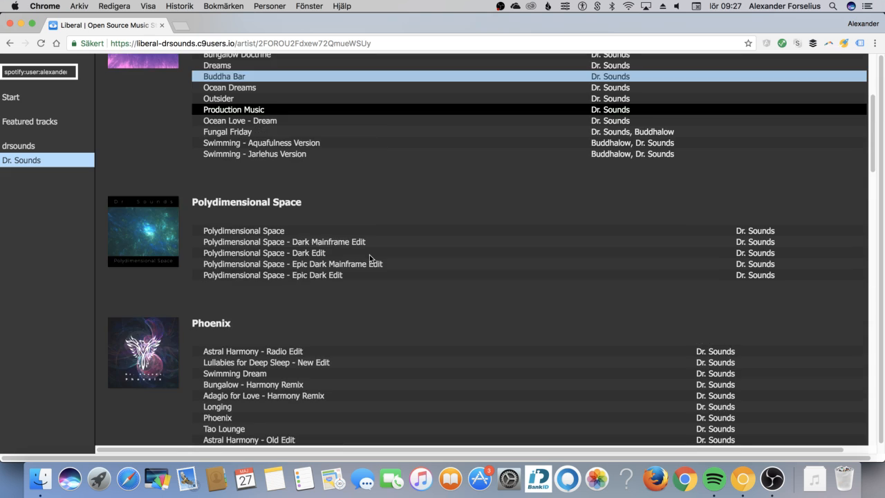
{"action": "scroll", "scroll_direction": "up", "scroll_amount": 3}
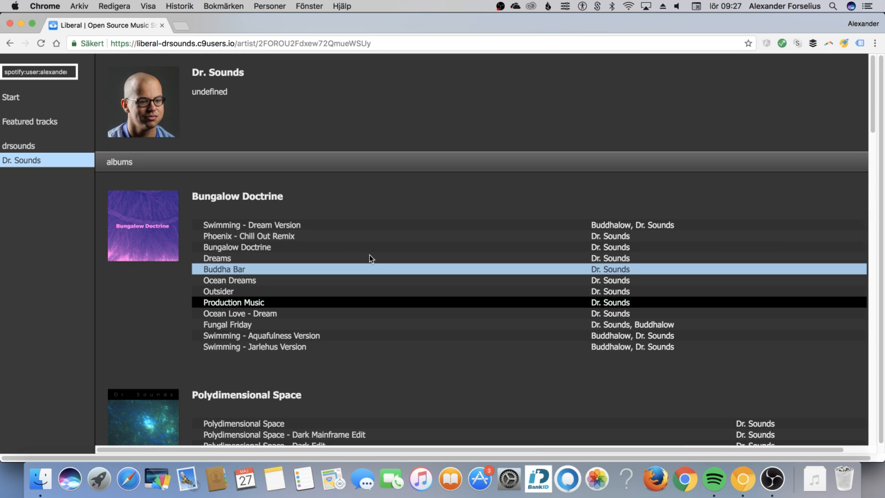
{"action": "mouse_move", "coordinate": [340, 234]}
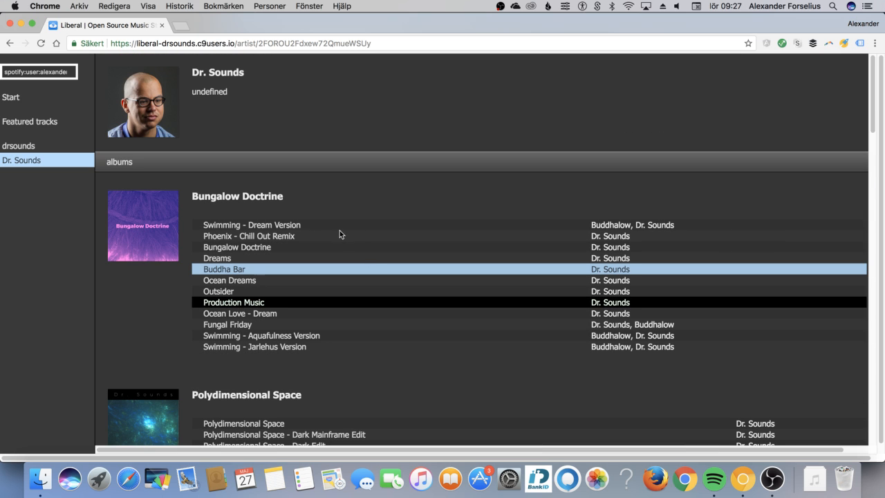
{"action": "scroll", "scroll_direction": "down", "scroll_amount": 3}
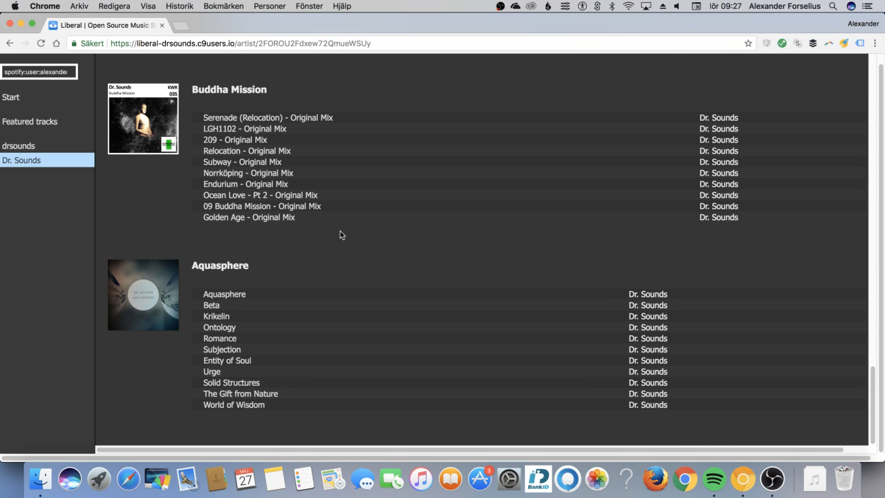
{"action": "scroll", "scroll_direction": "down", "scroll_amount": 3}
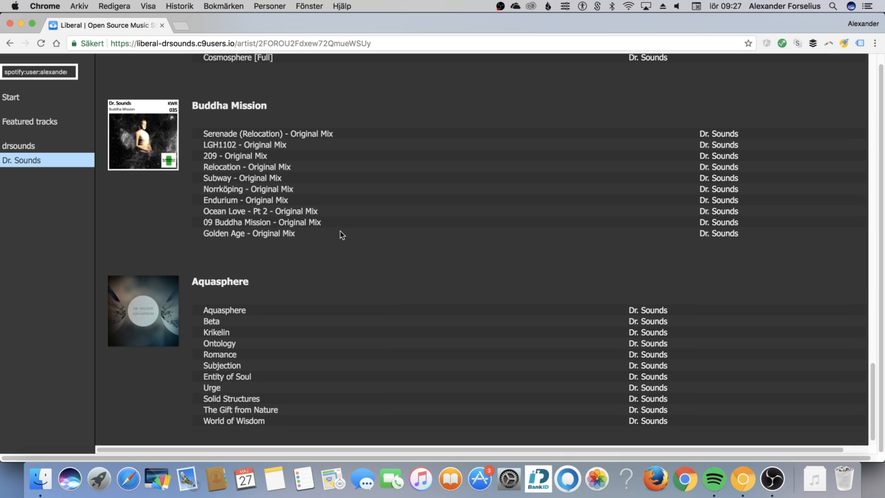
{"action": "scroll", "scroll_direction": "up", "scroll_amount": 3}
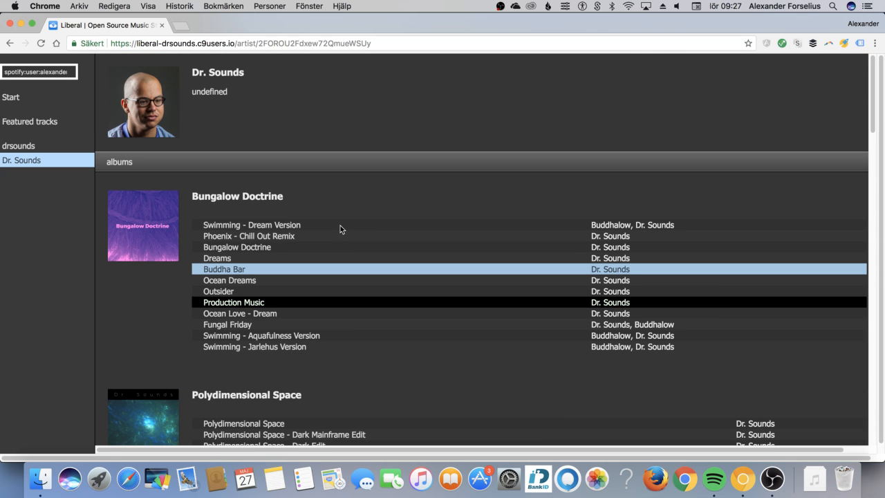
{"action": "scroll", "scroll_direction": "down", "scroll_amount": 3}
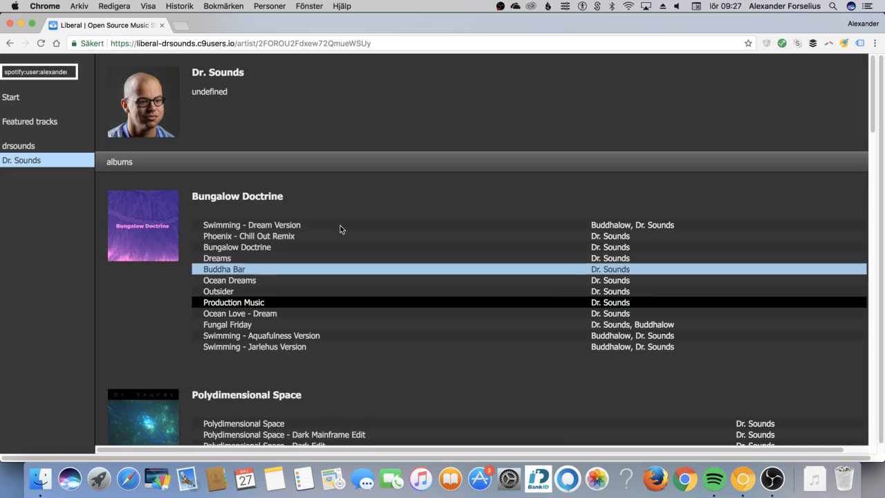
{"action": "scroll", "scroll_direction": "down", "scroll_amount": 3}
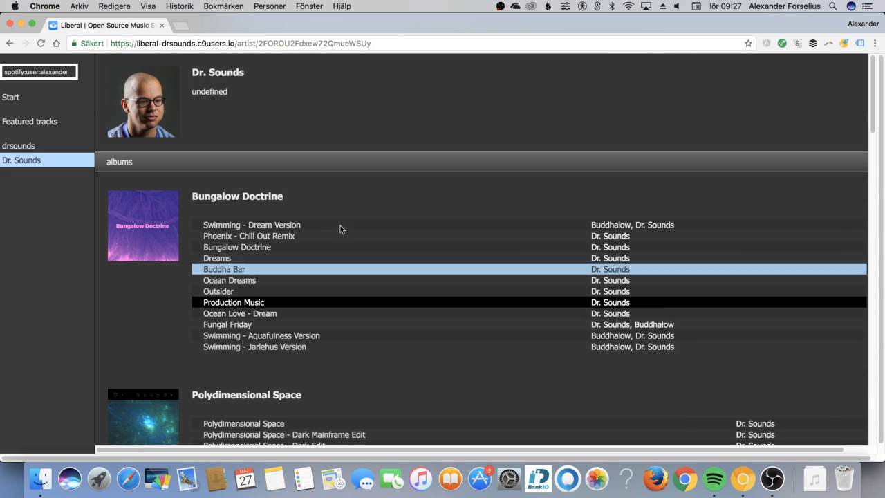
{"action": "scroll", "scroll_direction": "down", "scroll_amount": 3}
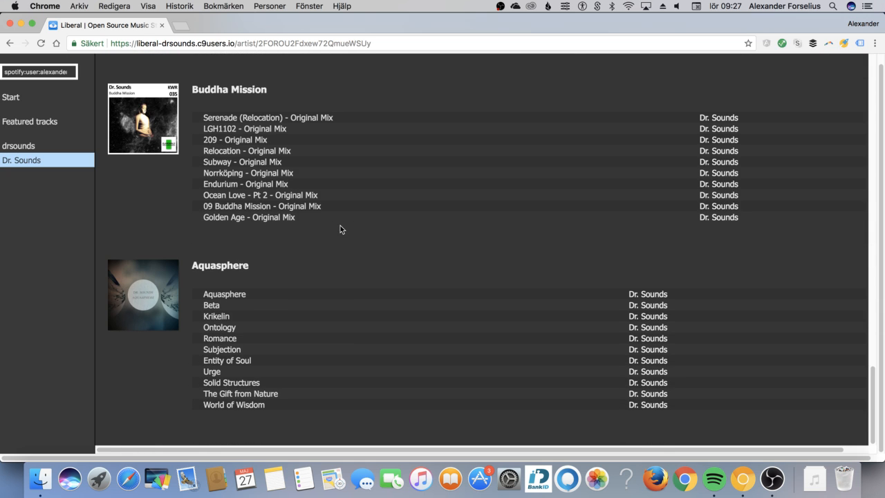
{"action": "scroll", "scroll_direction": "down", "scroll_amount": 3}
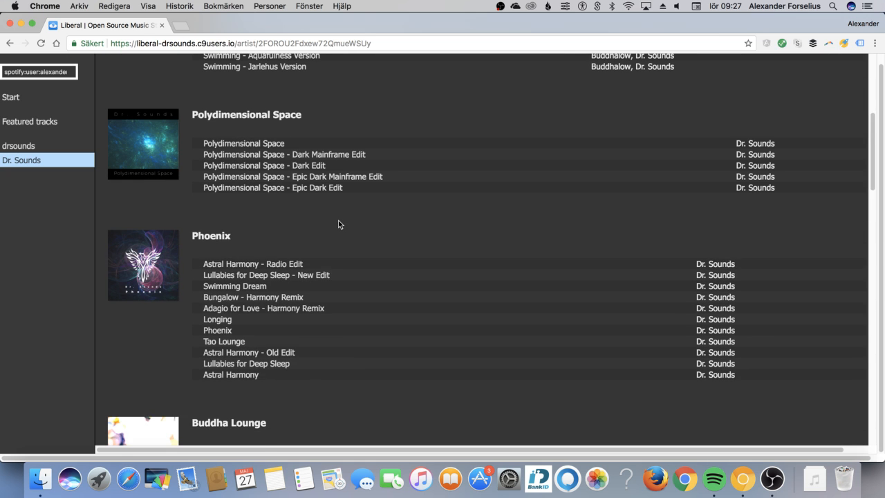
{"action": "scroll", "scroll_direction": "up", "scroll_amount": 3}
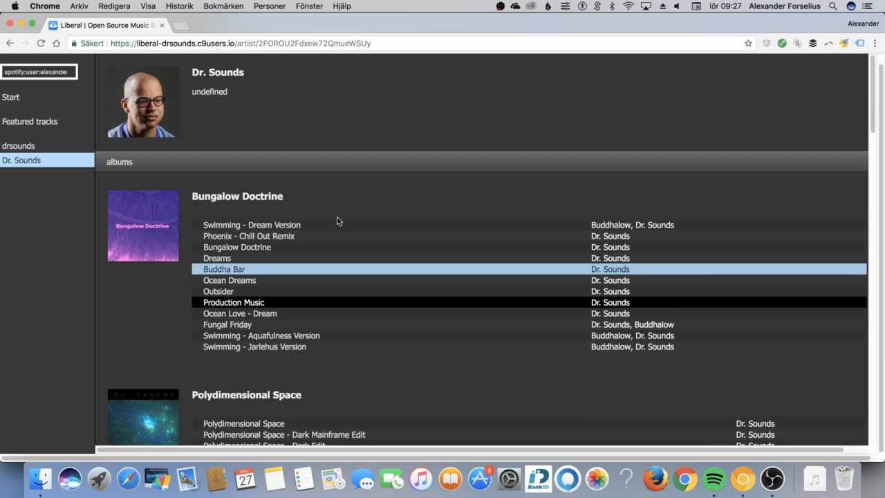
{"action": "scroll", "scroll_direction": "down", "scroll_amount": 3}
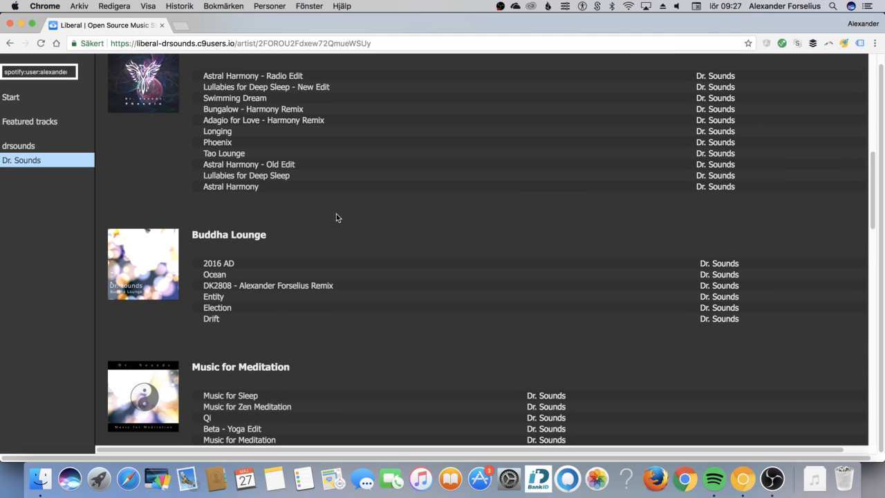
{"action": "mouse_move", "coordinate": [340, 213]}
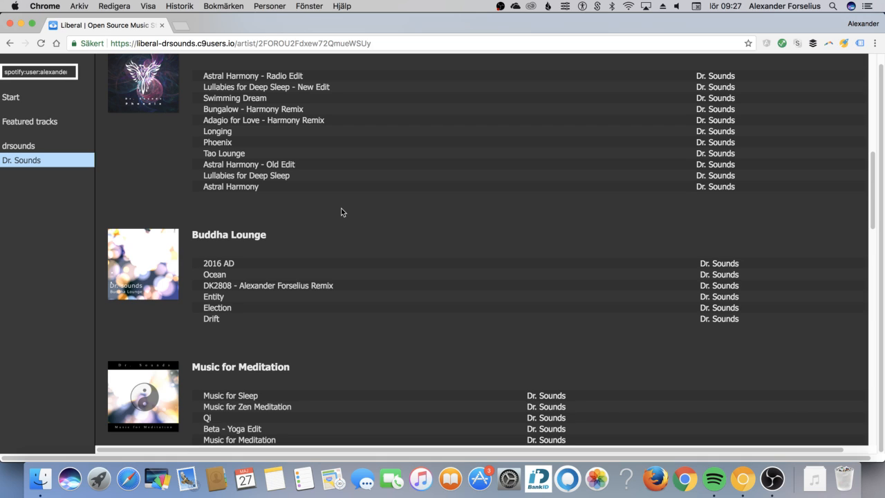
{"action": "scroll", "scroll_direction": "down", "scroll_amount": 3}
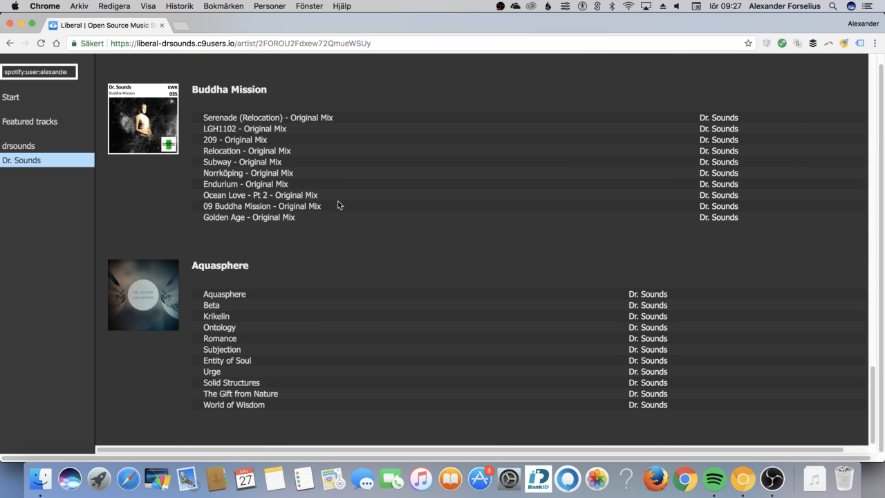
{"action": "scroll", "scroll_direction": "down", "scroll_amount": 3}
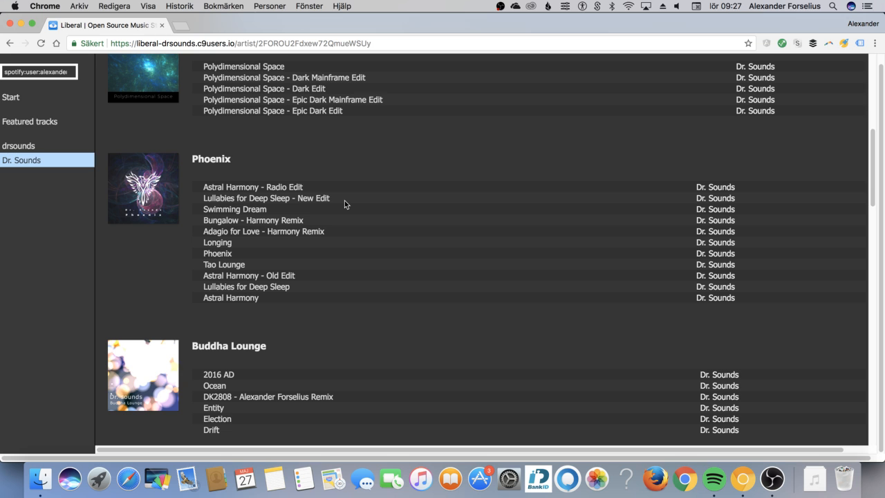
{"action": "scroll", "scroll_direction": "up", "scroll_amount": 3}
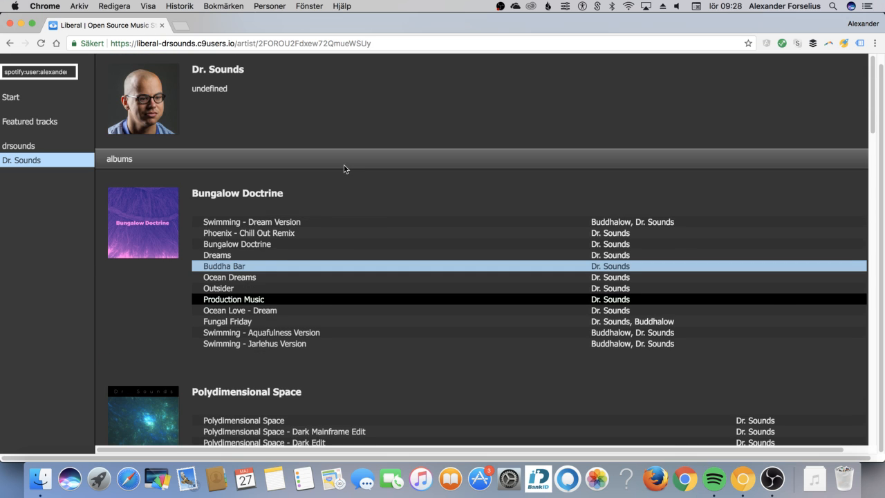
{"action": "scroll", "scroll_direction": "down", "scroll_amount": 3}
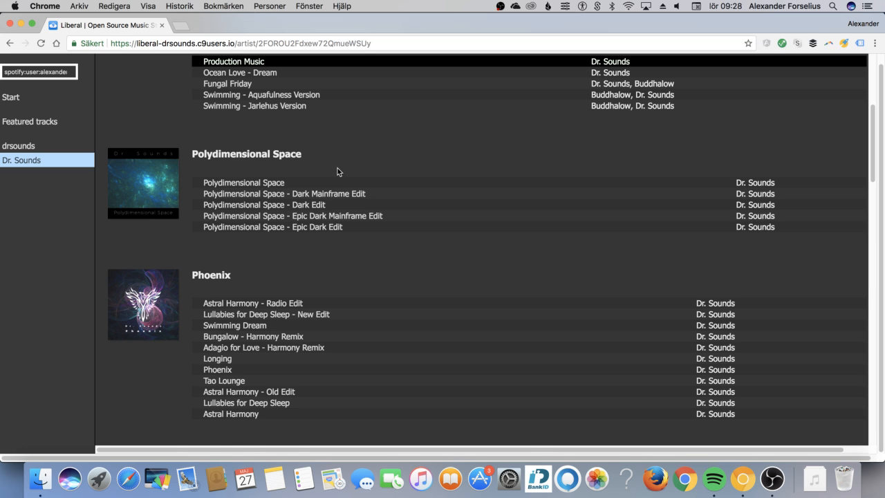
{"action": "scroll", "scroll_direction": "down", "scroll_amount": 3}
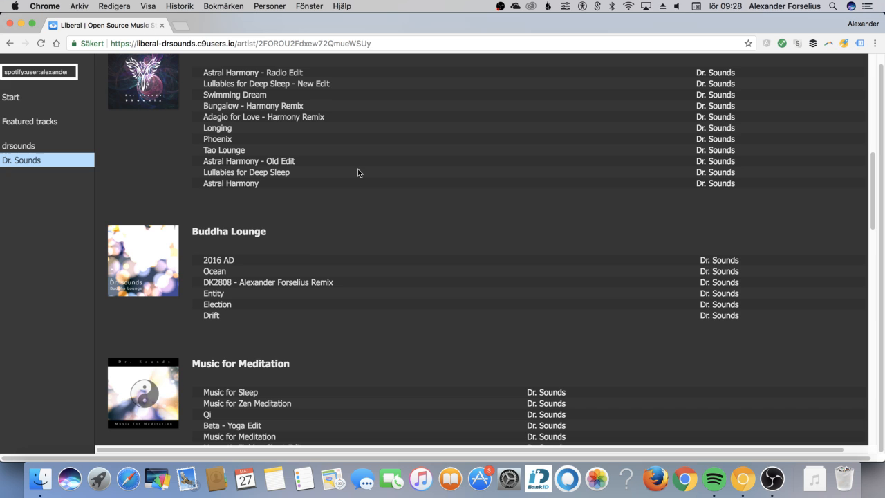
{"action": "scroll", "scroll_direction": "down", "scroll_amount": 3}
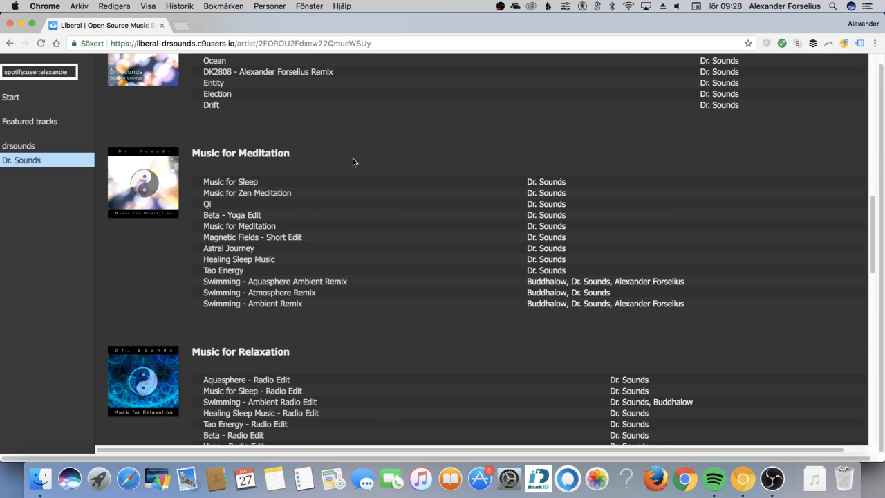
{"action": "scroll", "scroll_direction": "down", "scroll_amount": 3}
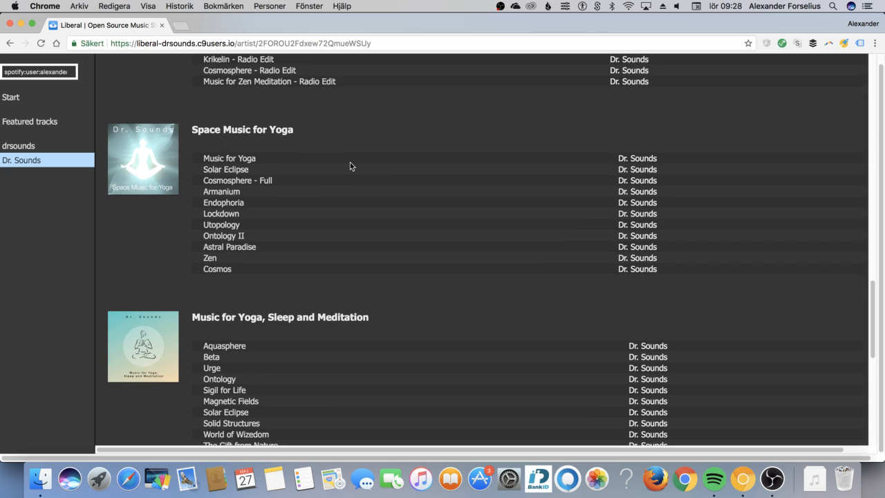
{"action": "scroll", "scroll_direction": "down", "scroll_amount": 3}
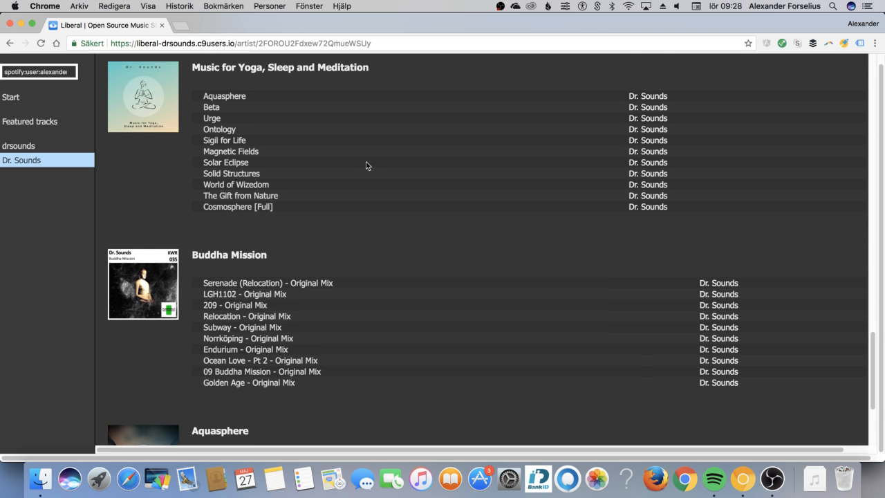
{"action": "scroll", "scroll_direction": "down", "scroll_amount": 3}
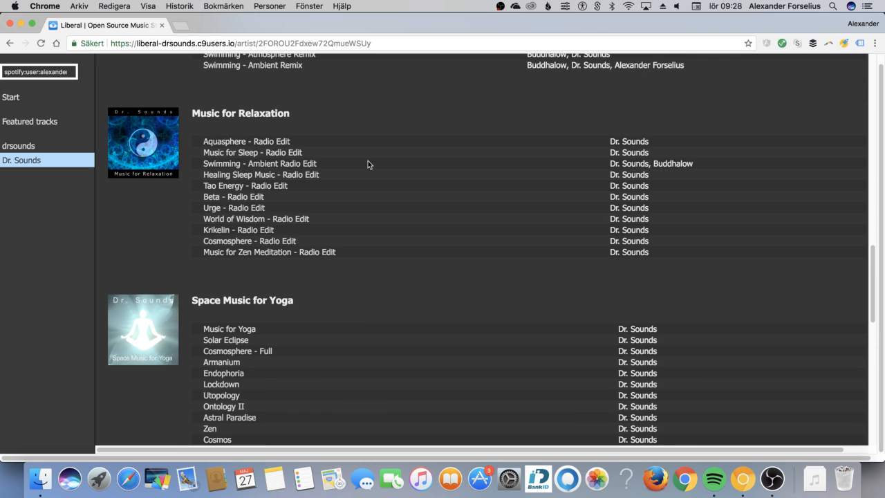
{"action": "scroll", "scroll_direction": "down", "scroll_amount": 3}
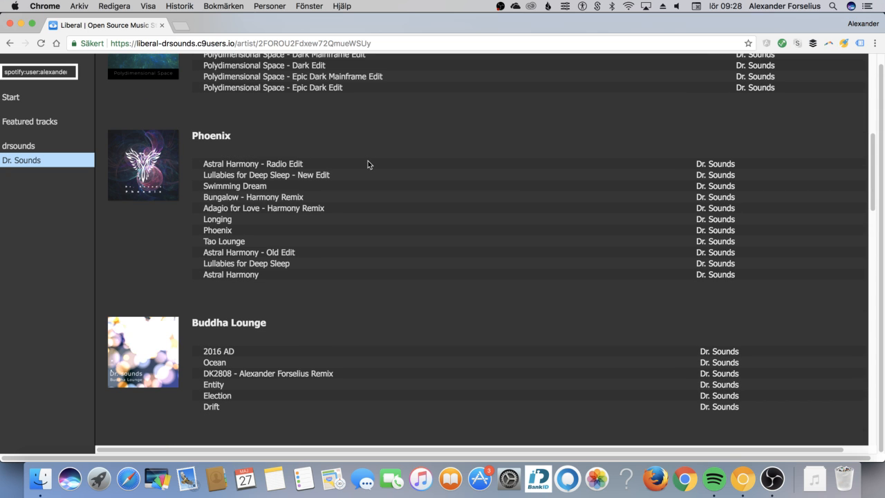
{"action": "scroll", "scroll_direction": "up", "scroll_amount": 3}
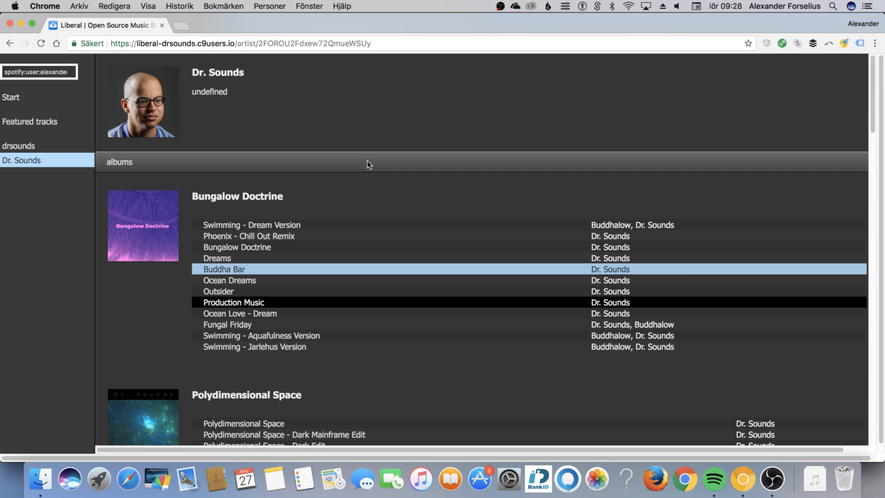